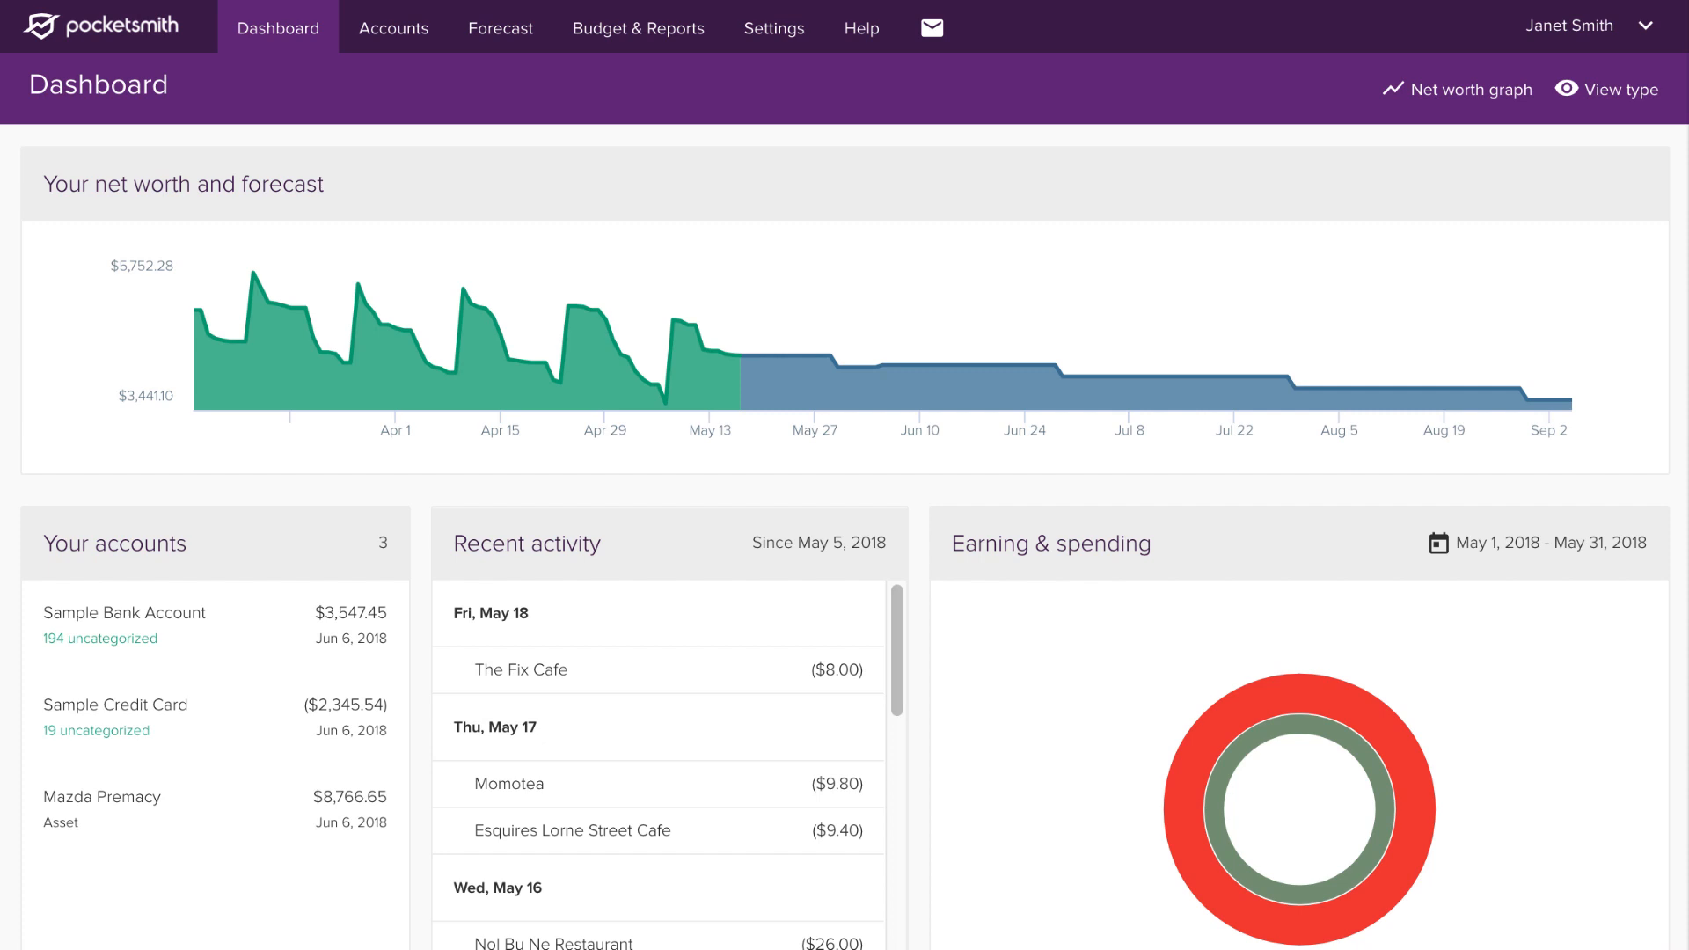
Navigate from the dashboard to the Categories settings page.
left_click(774, 26)
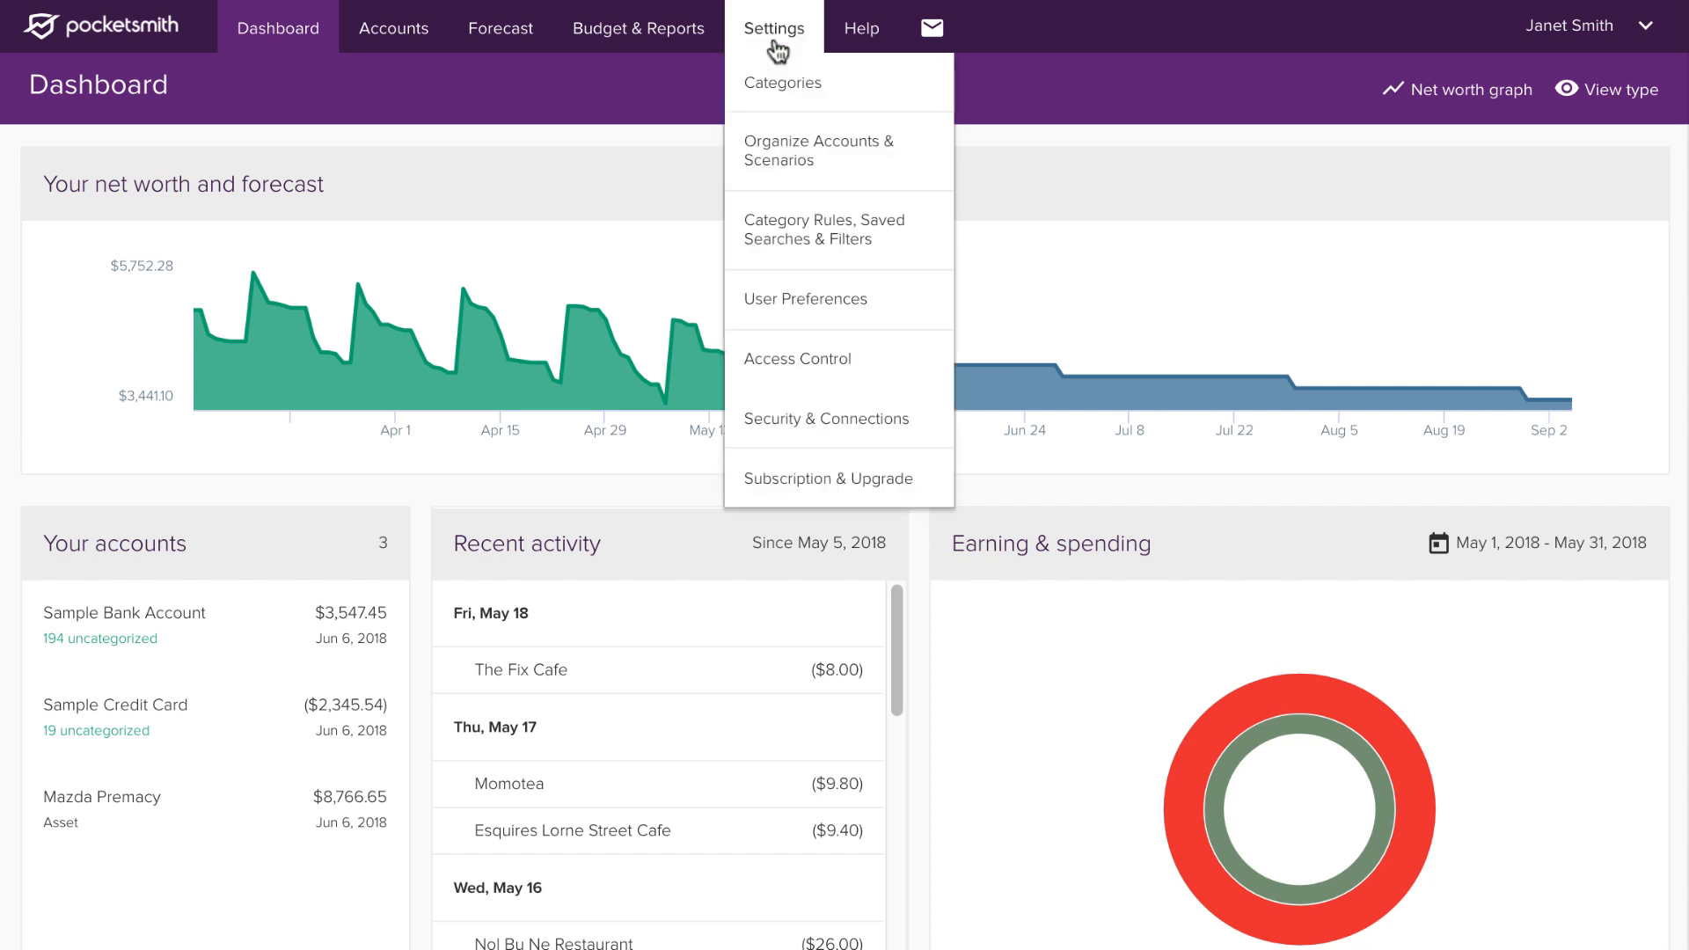
left_click(781, 82)
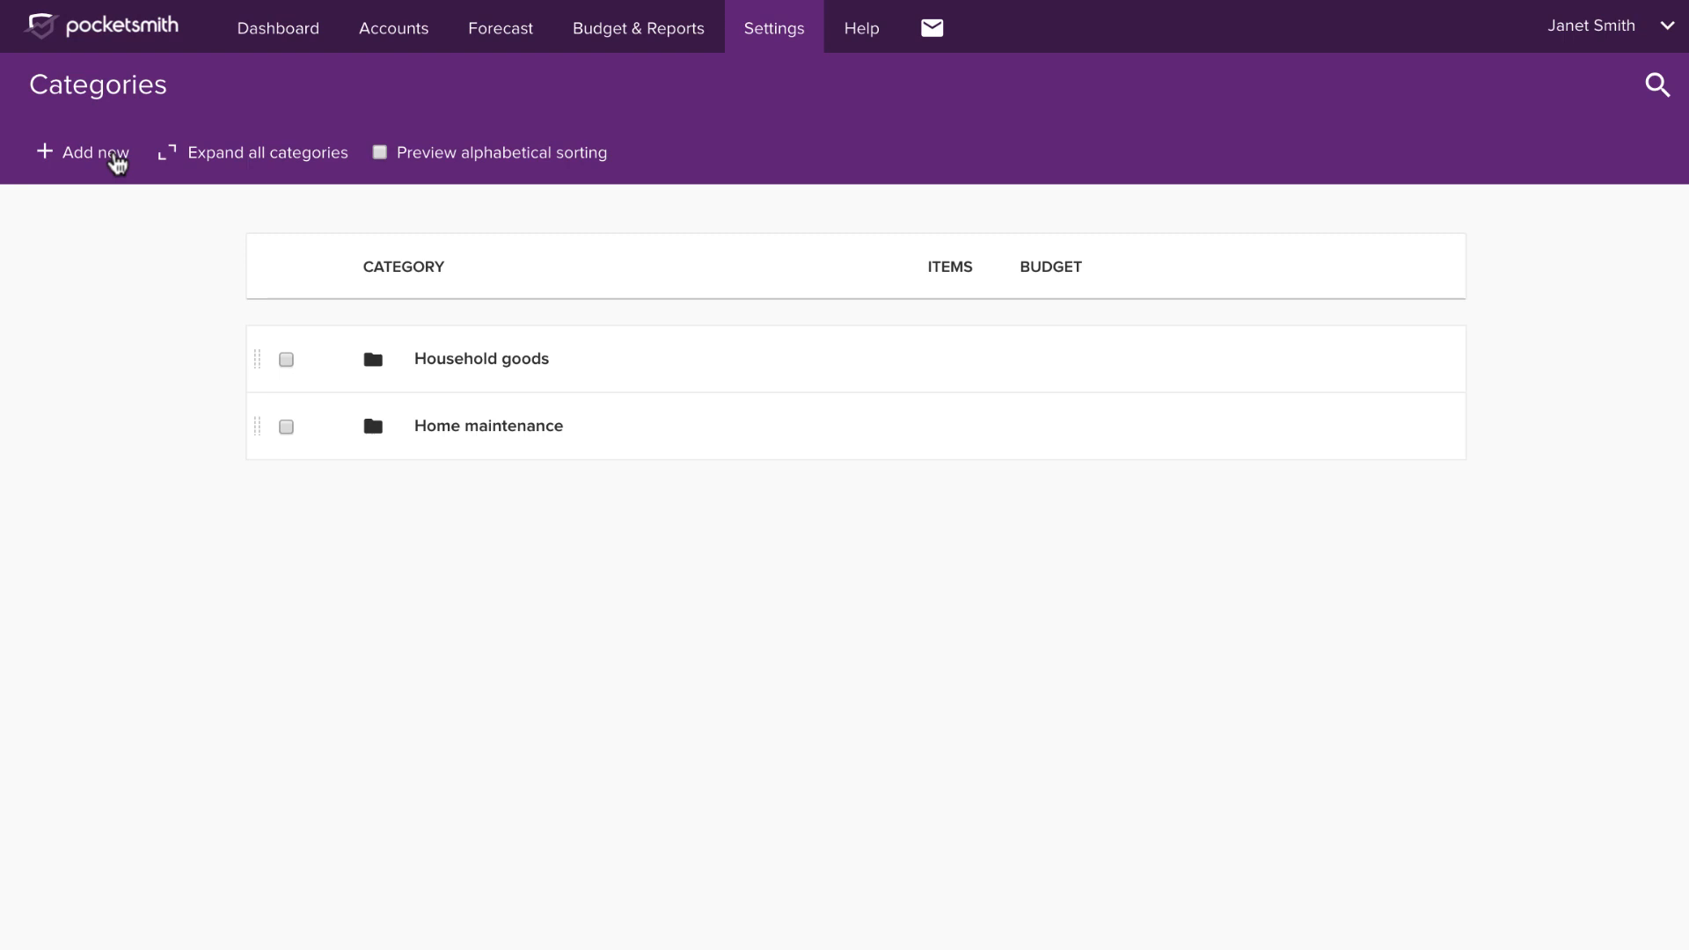
Start a new category list pre-filled from the PocketSmith Minimal template.
left_click(83, 151)
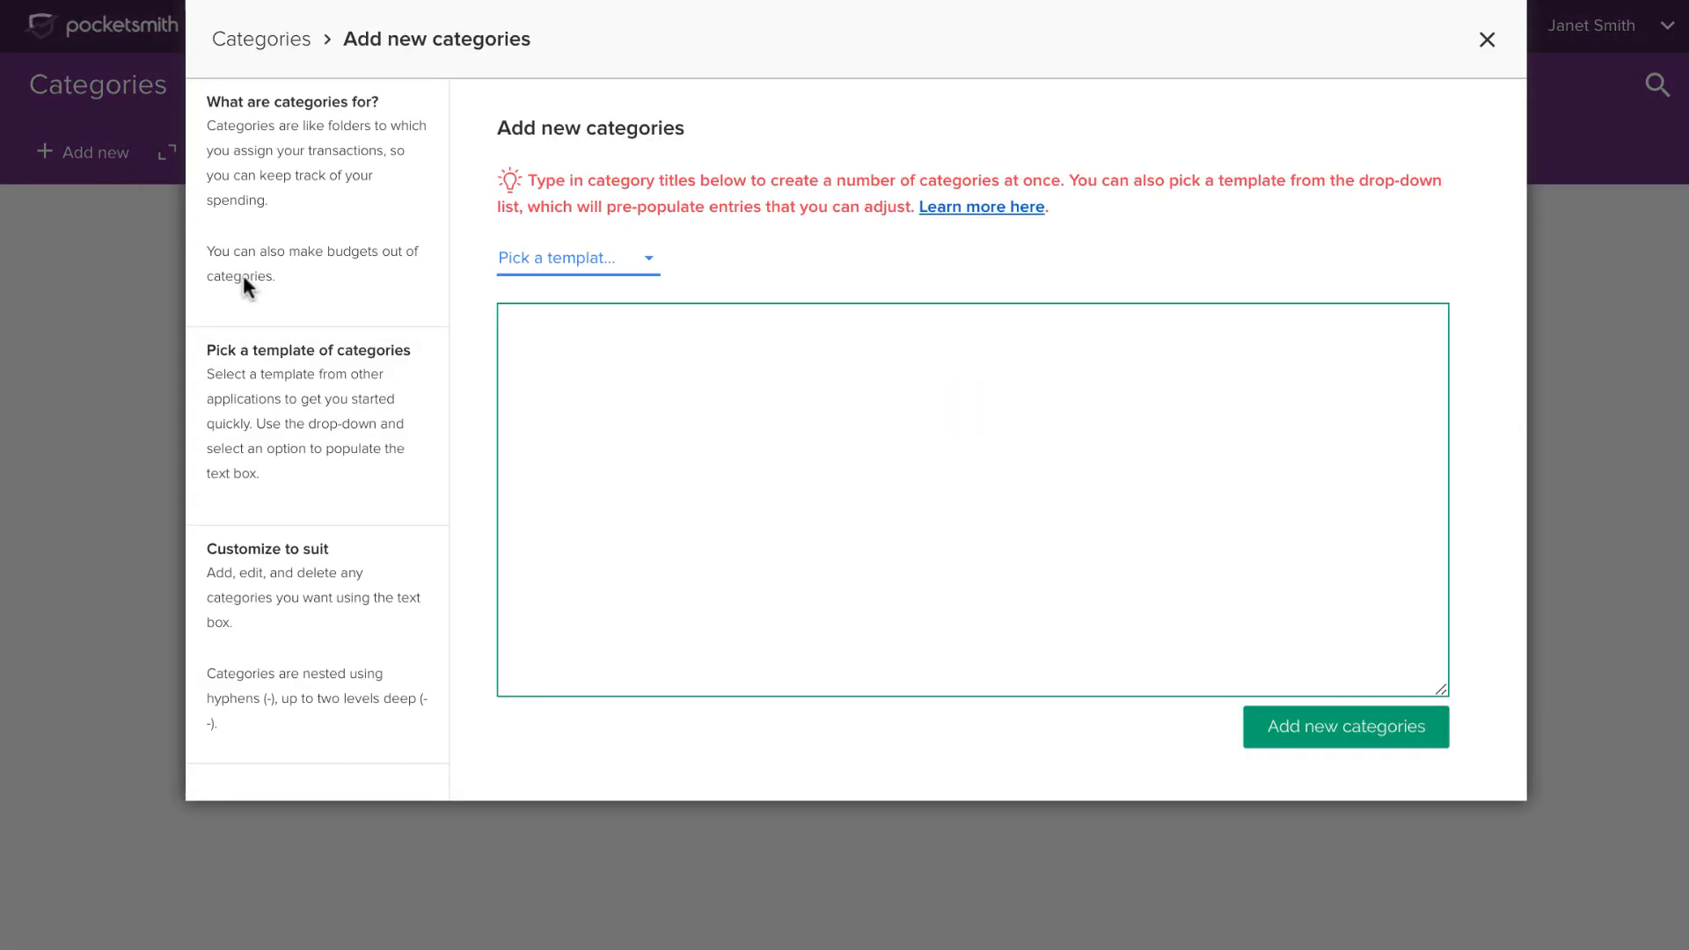
mouse_move(568, 274)
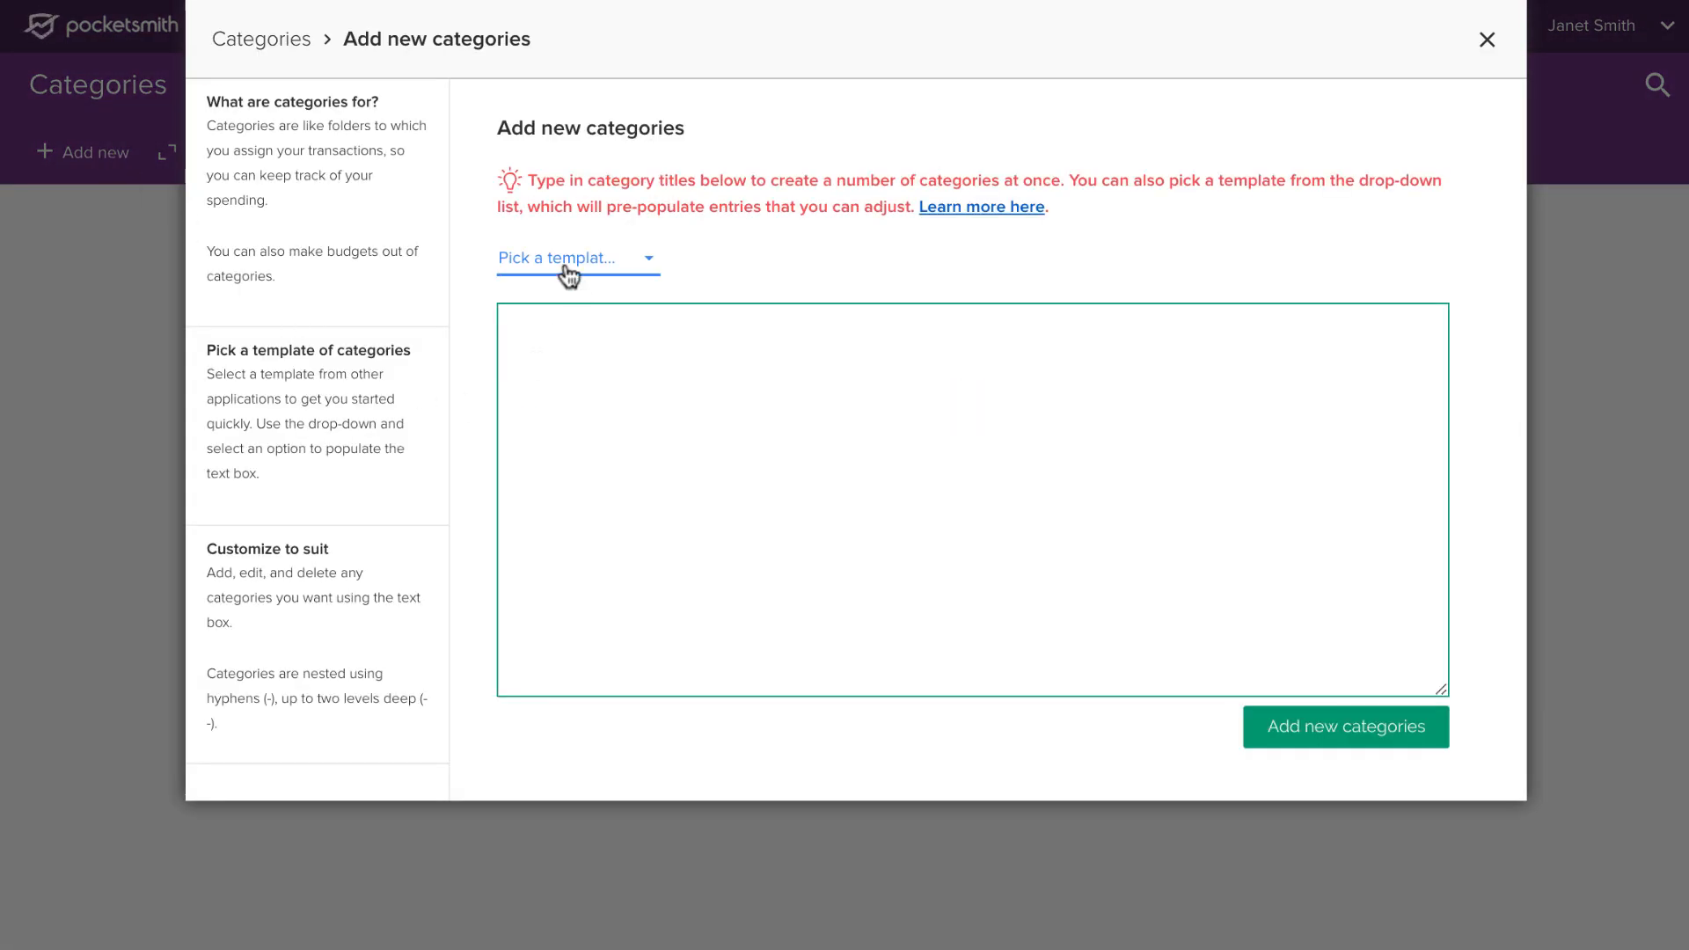
left_click(577, 256)
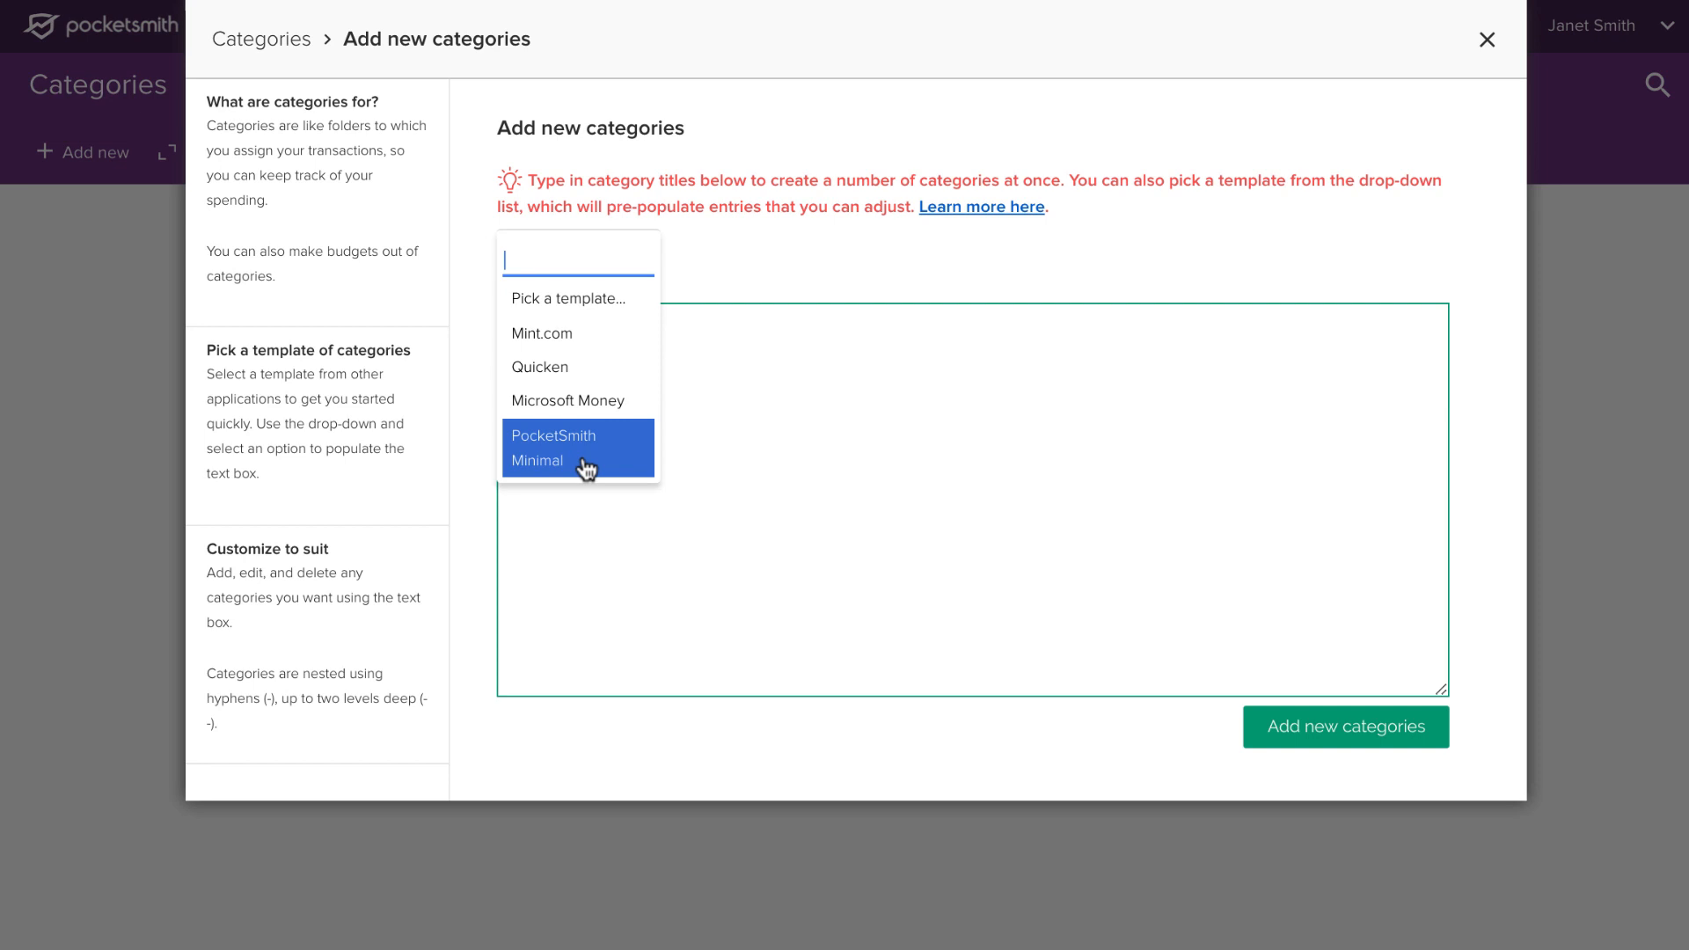
left_click(579, 449)
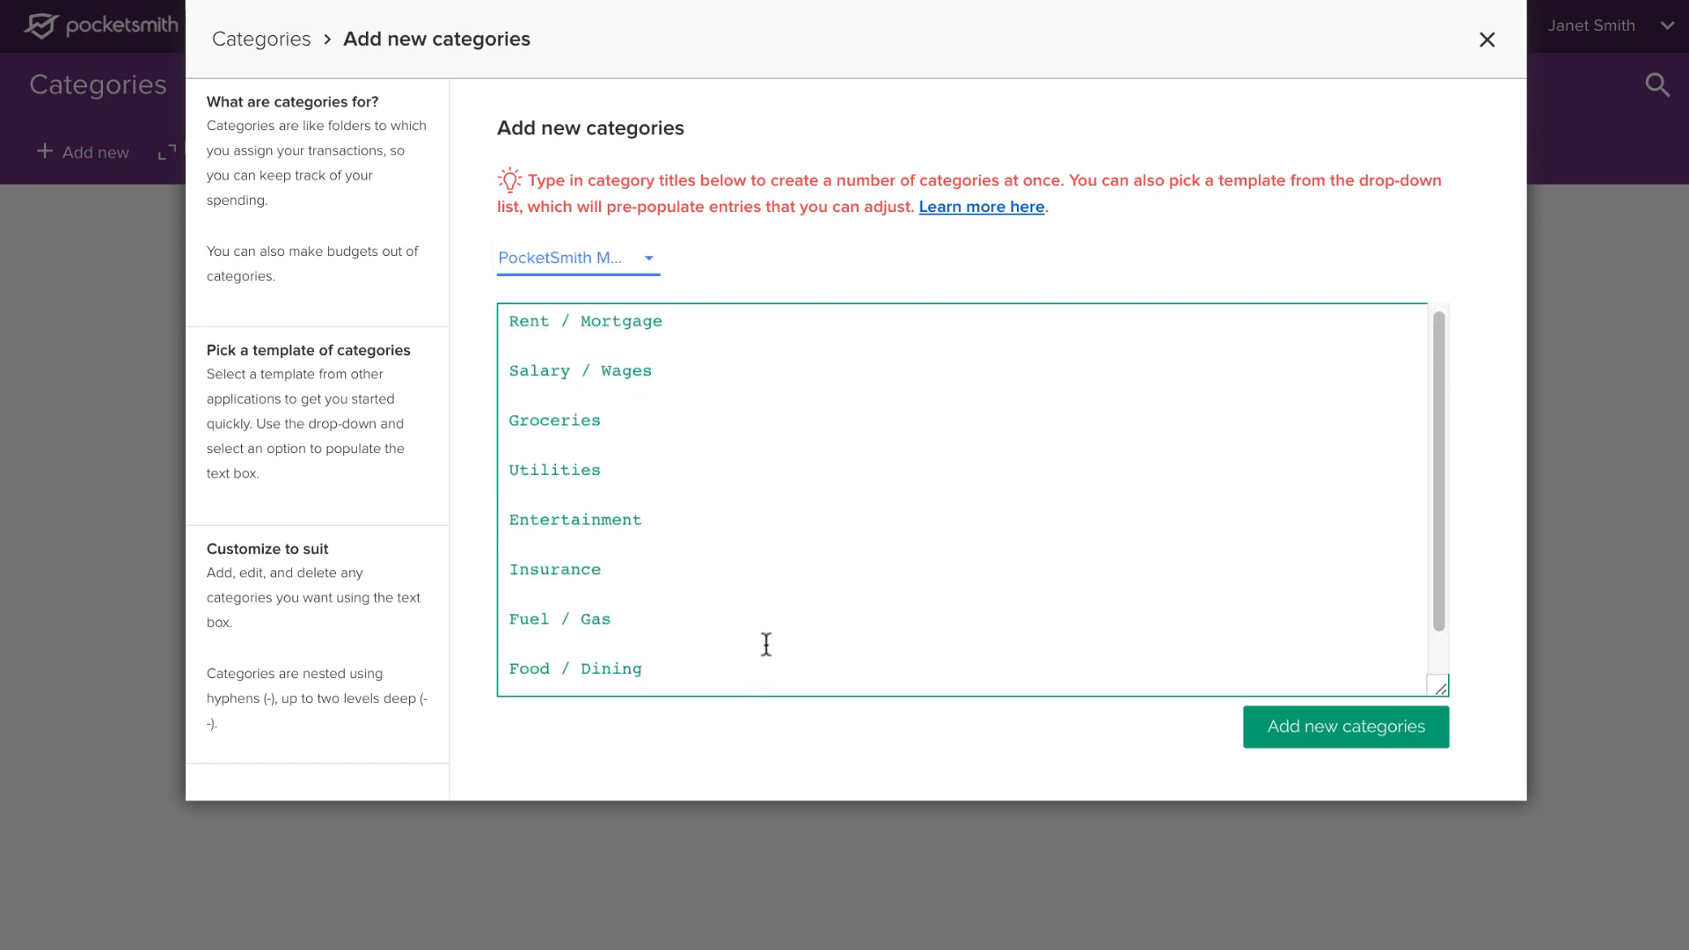
Add Clothing and Transfers to the list and create all the categories.
type("c")
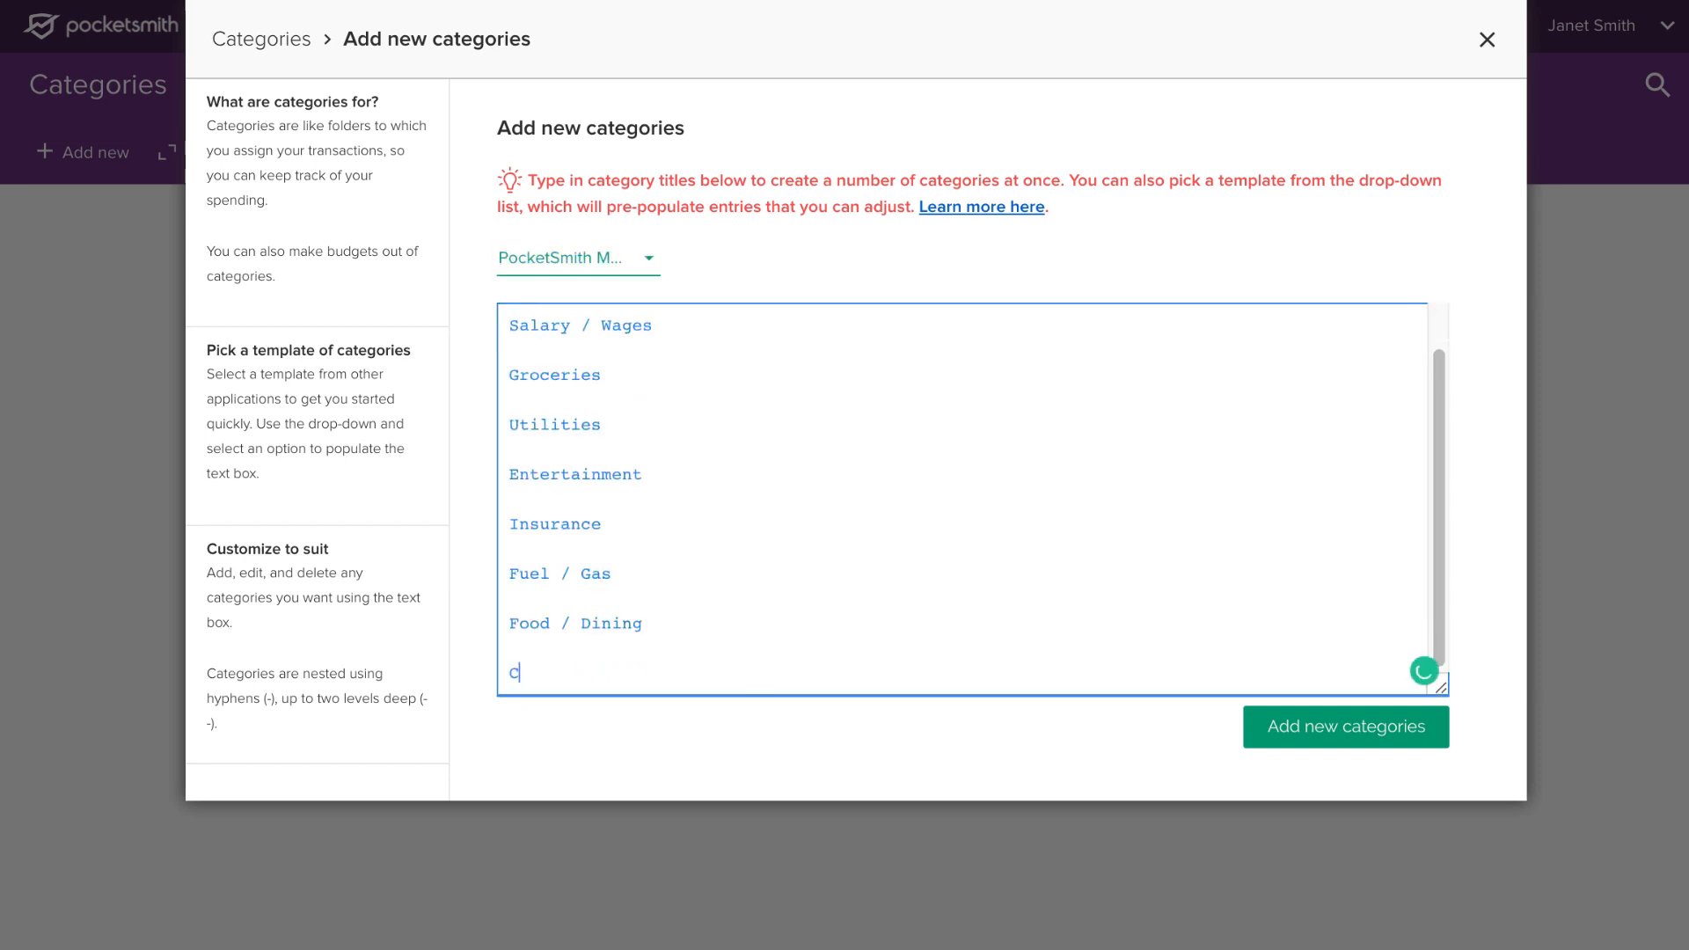
type("lothing")
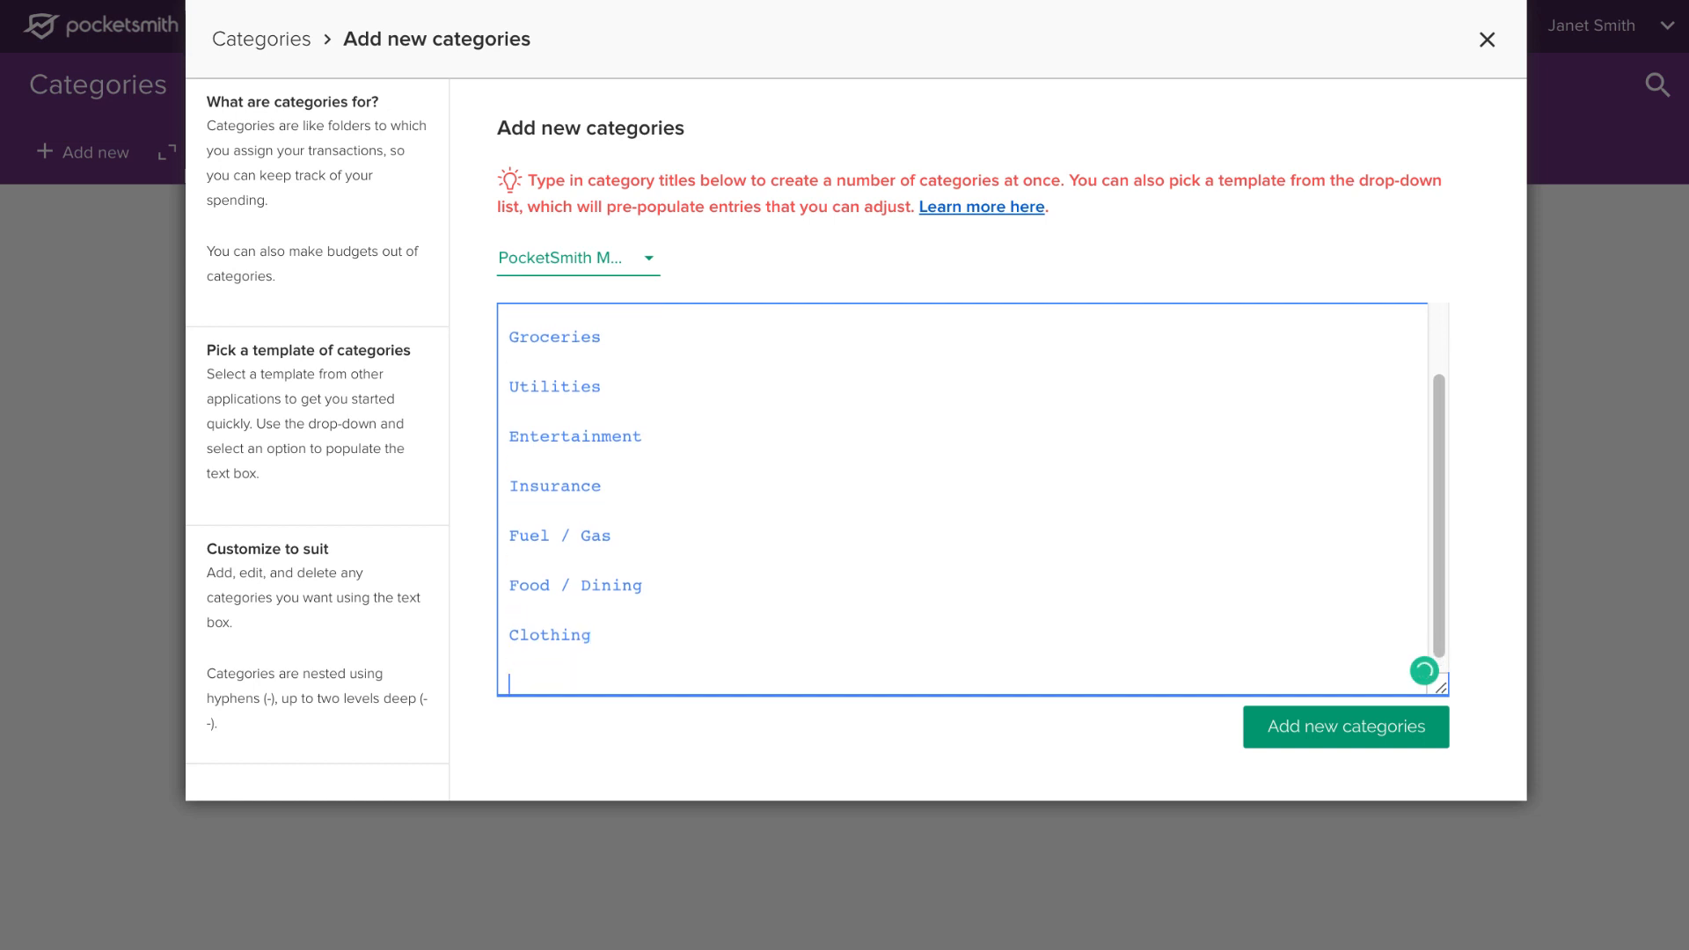
type("Transfers")
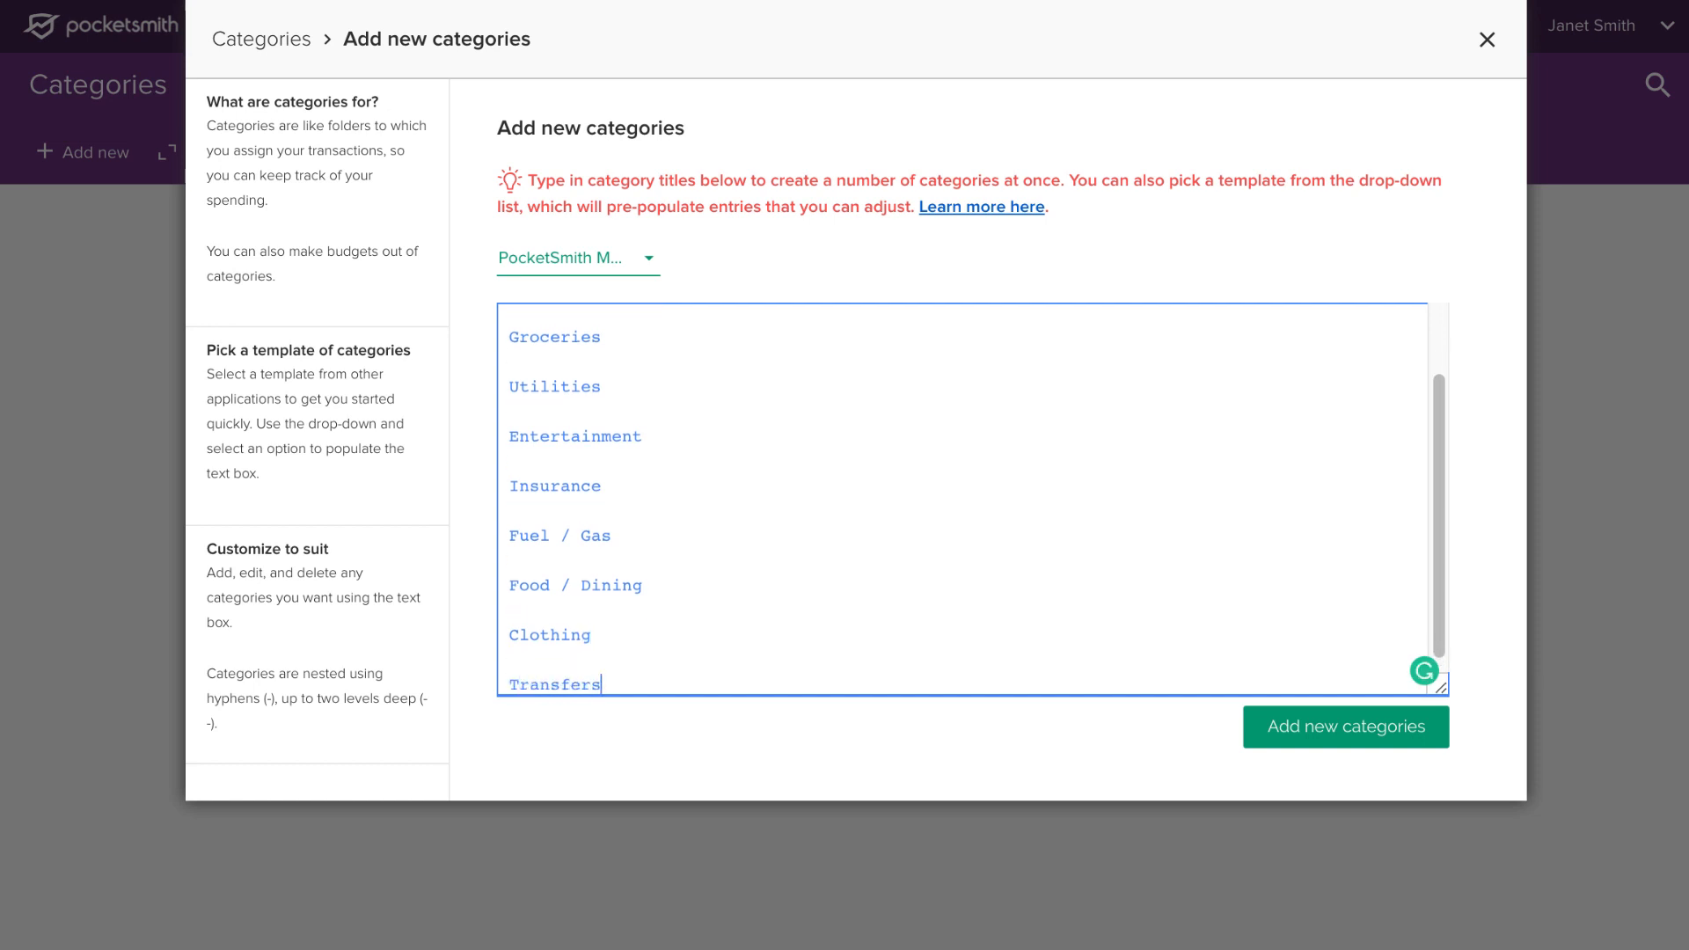
left_click(1344, 726)
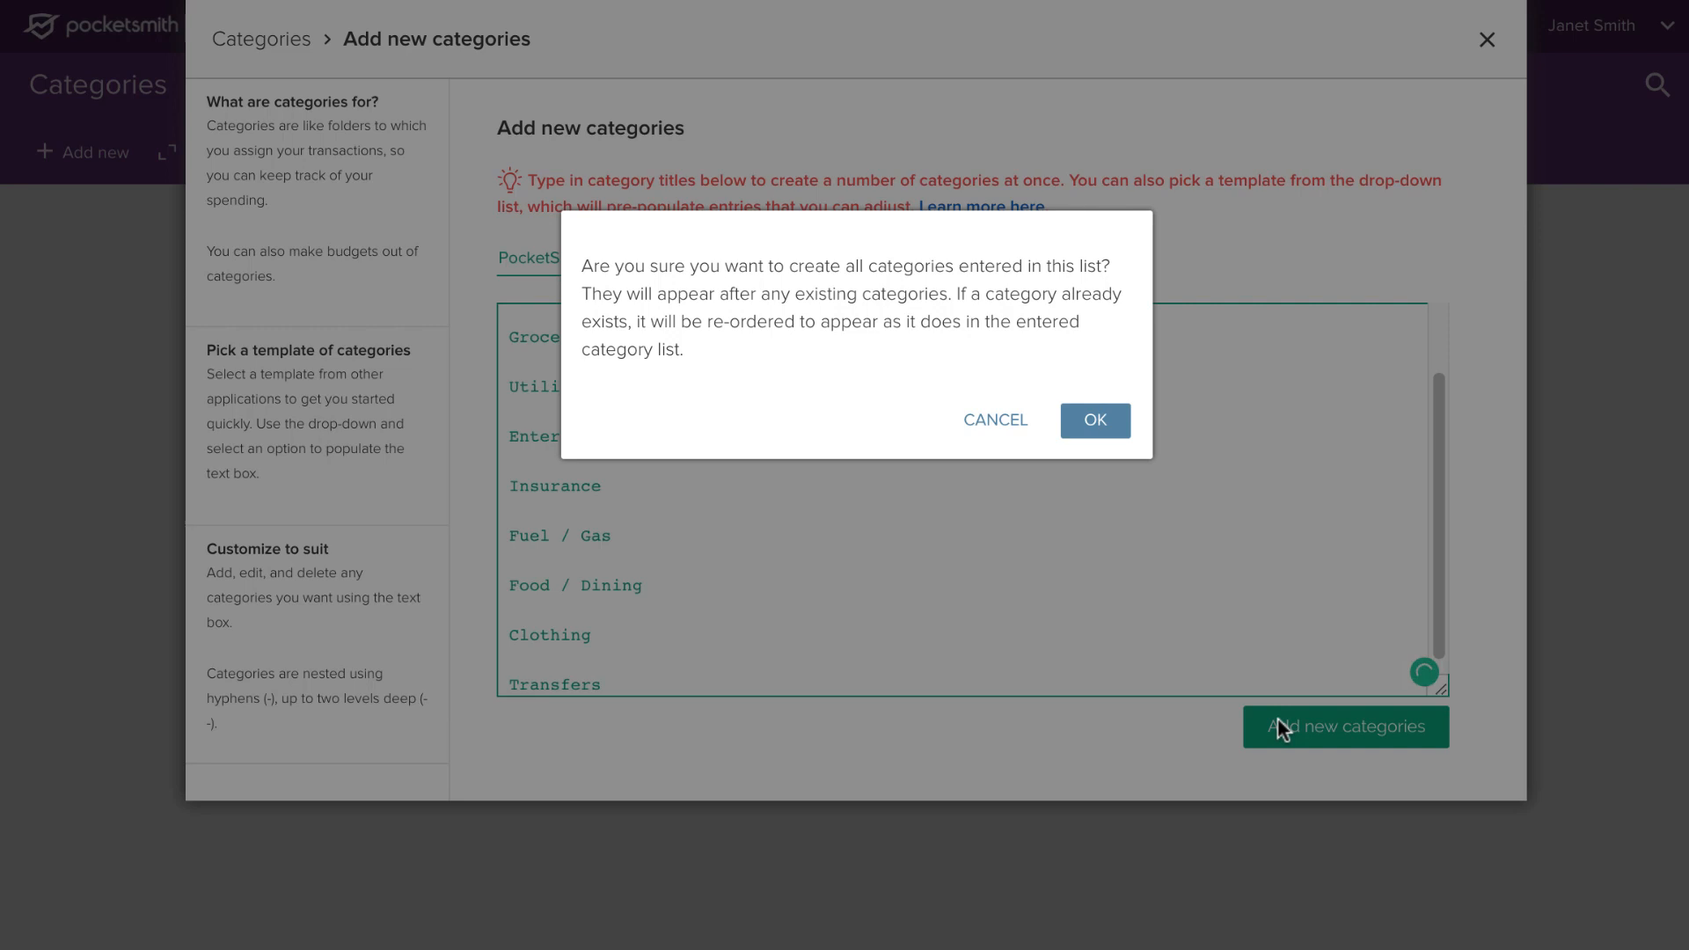
left_click(1095, 421)
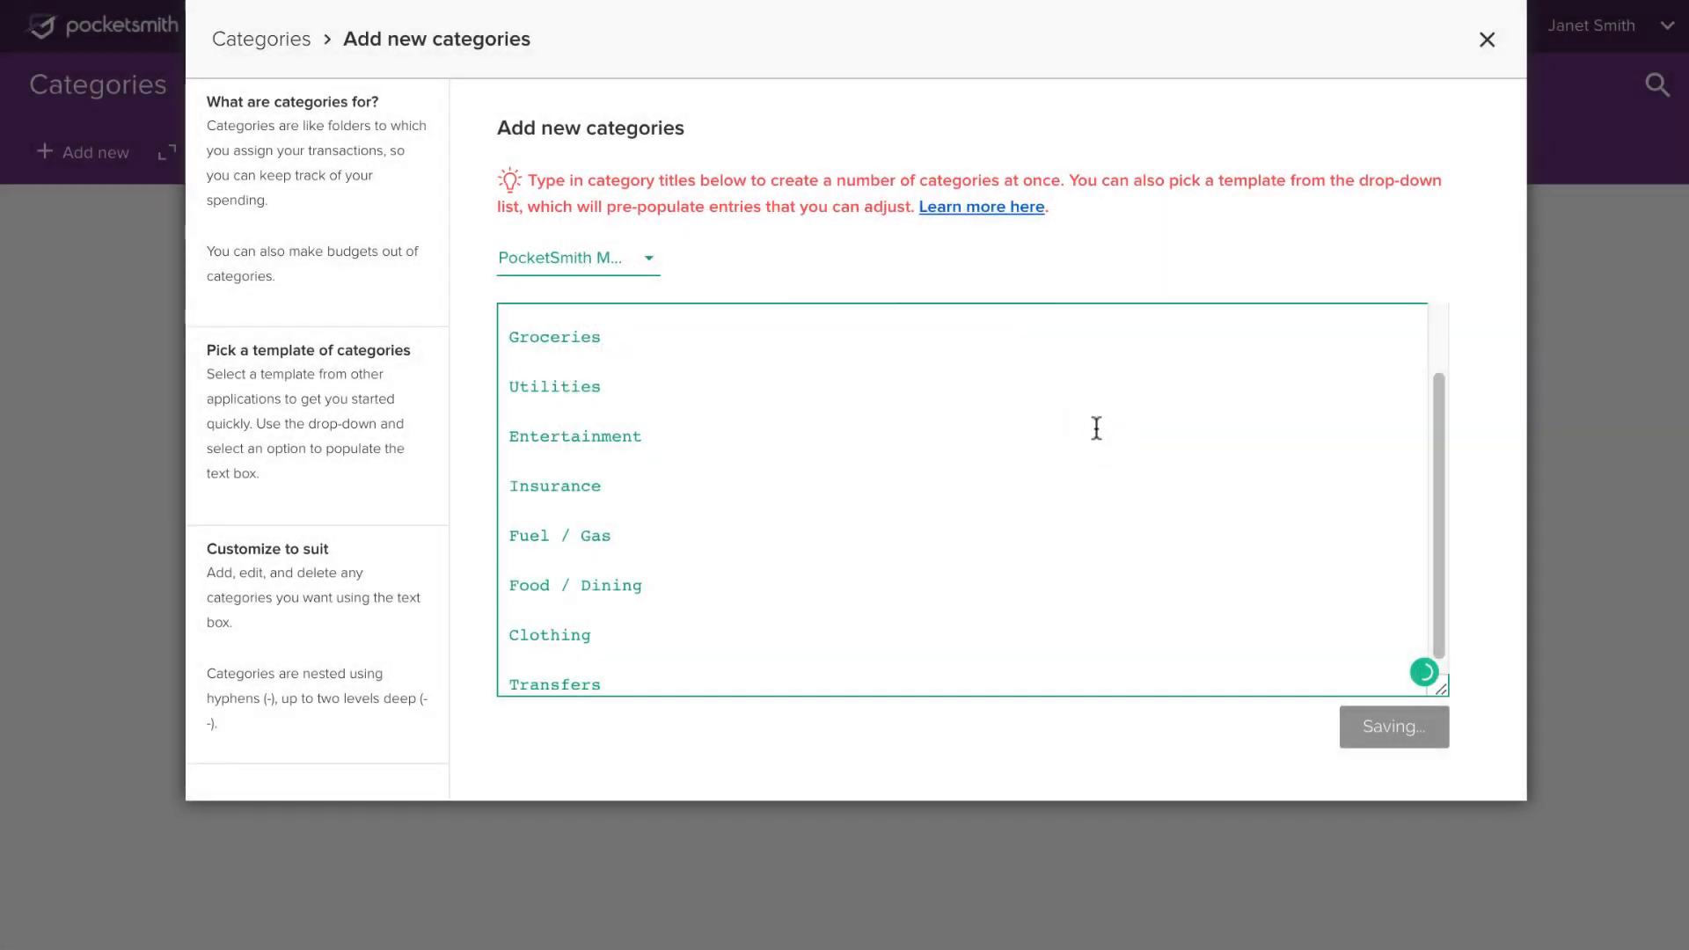
left_click(1394, 727)
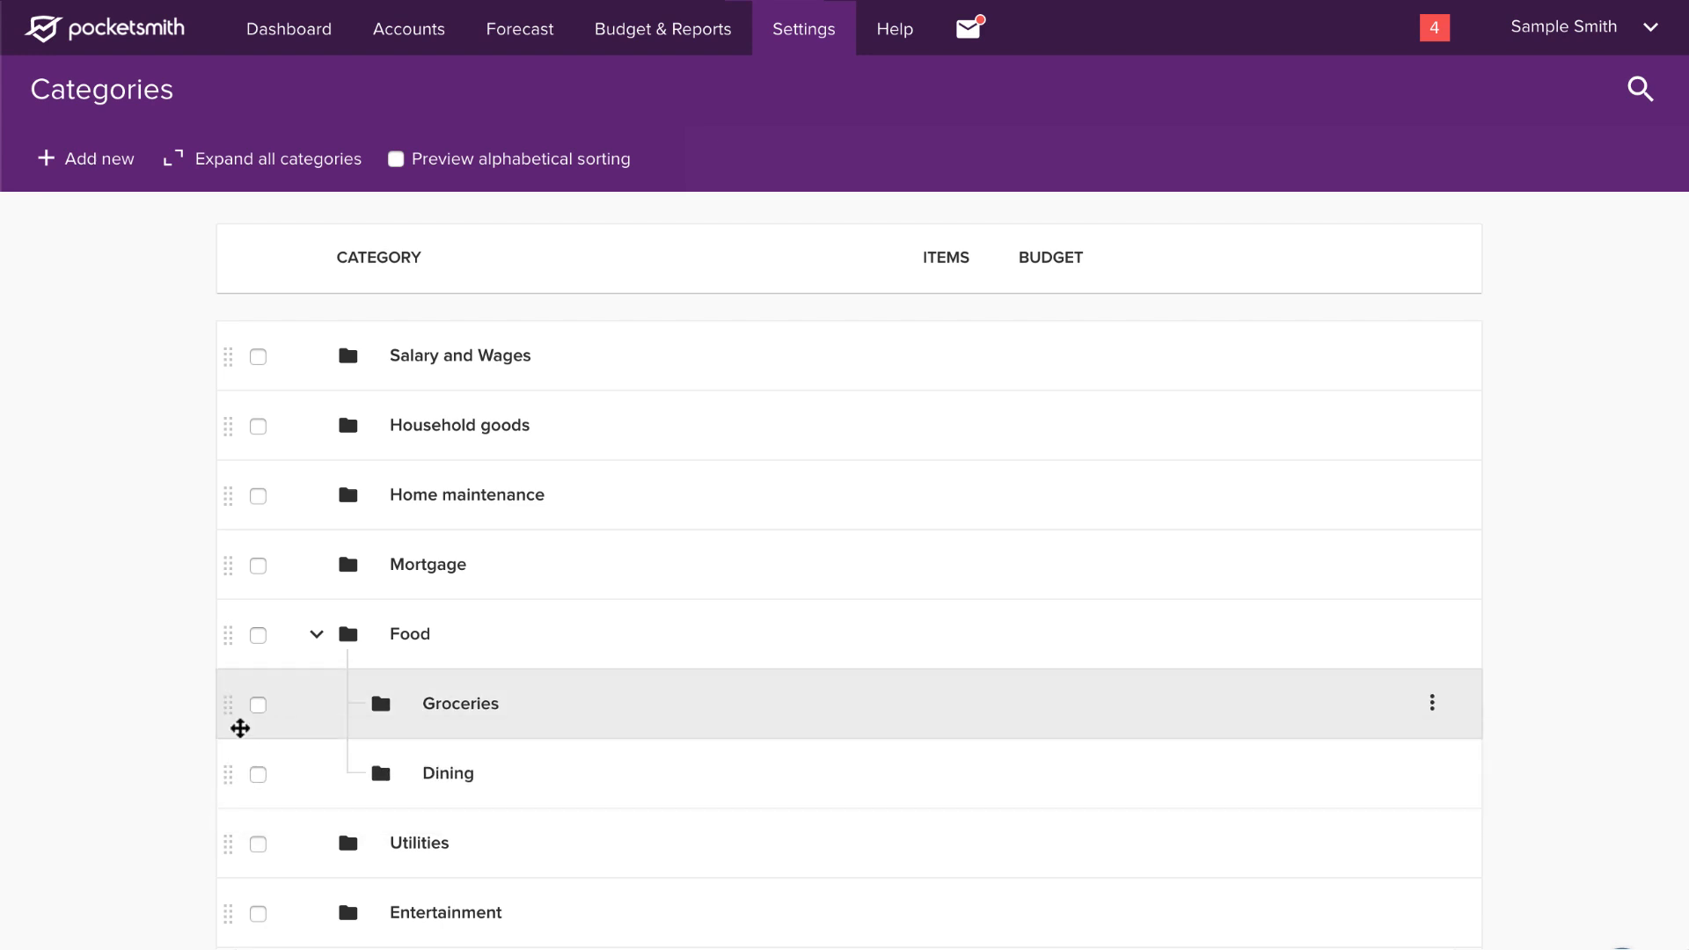
Collapse Food's subcategories, peek at its actions, then bring up the actions for Transfers.
left_click(315, 633)
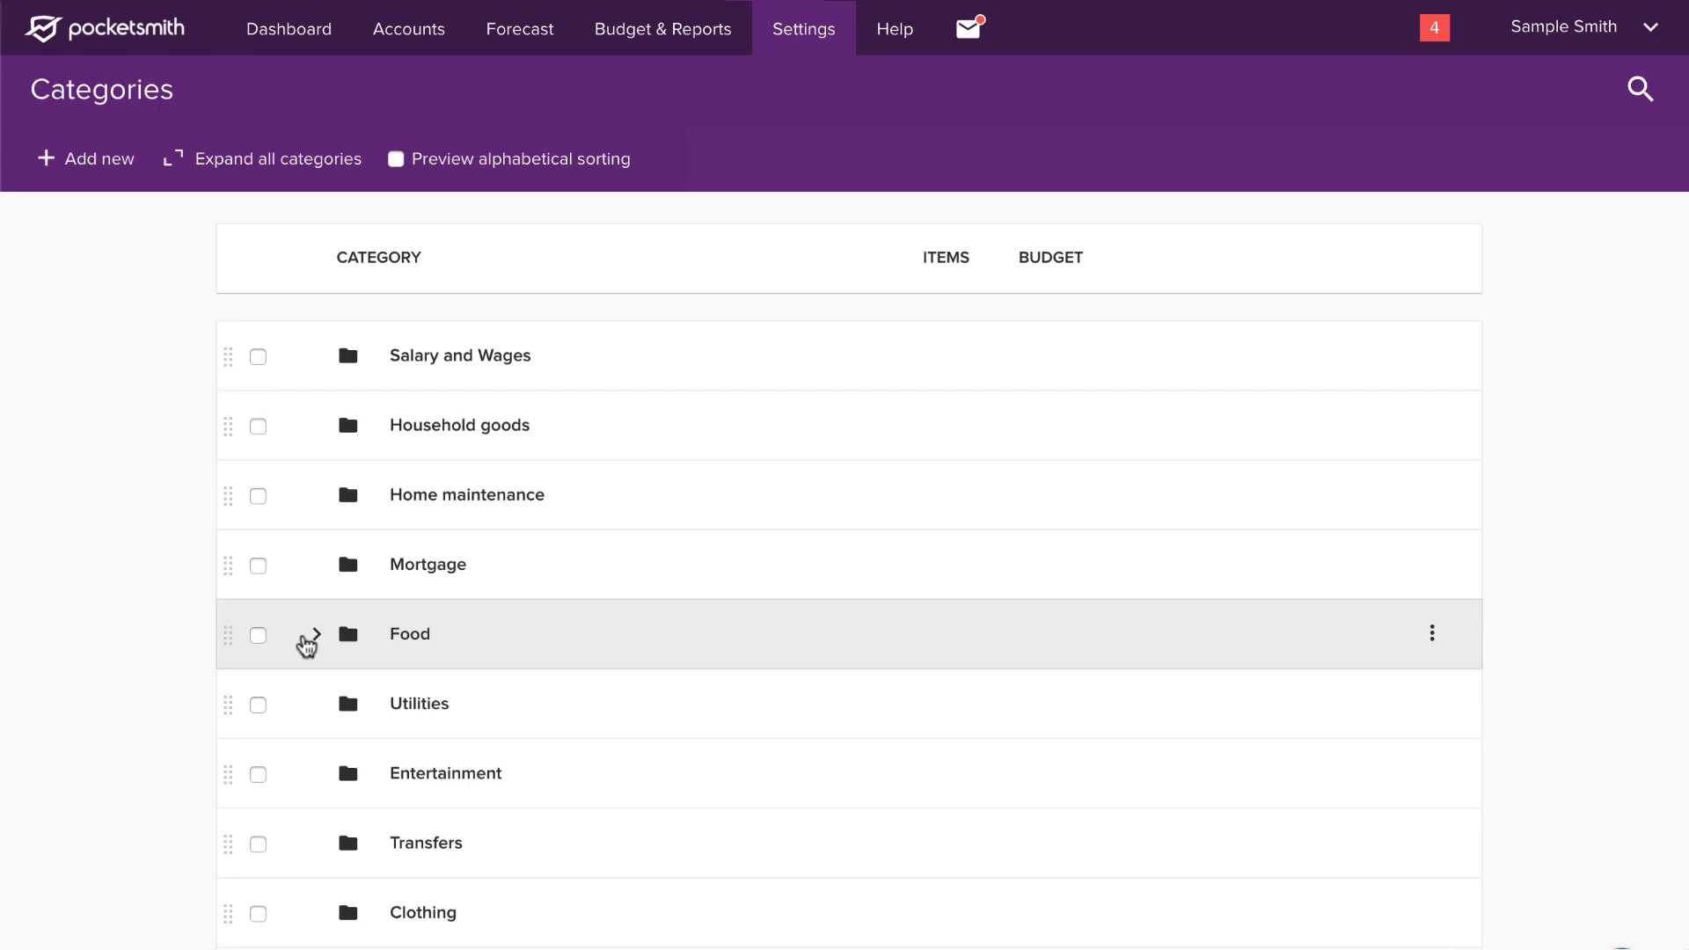
mouse_move(1279, 640)
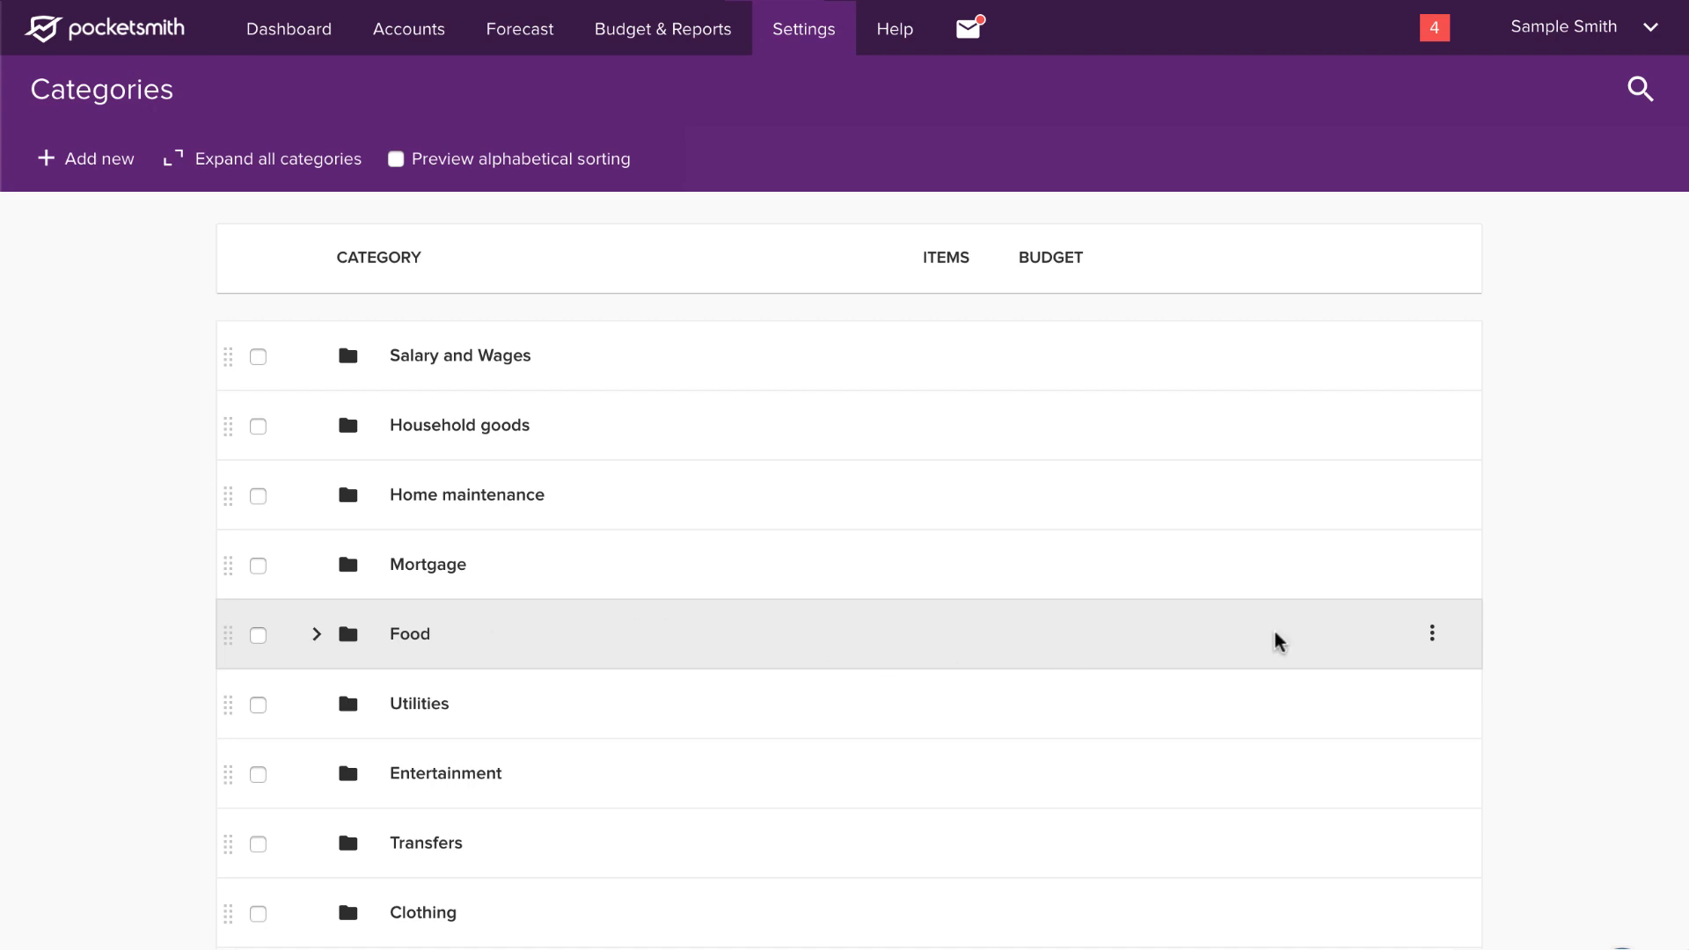
mouse_move(1403, 648)
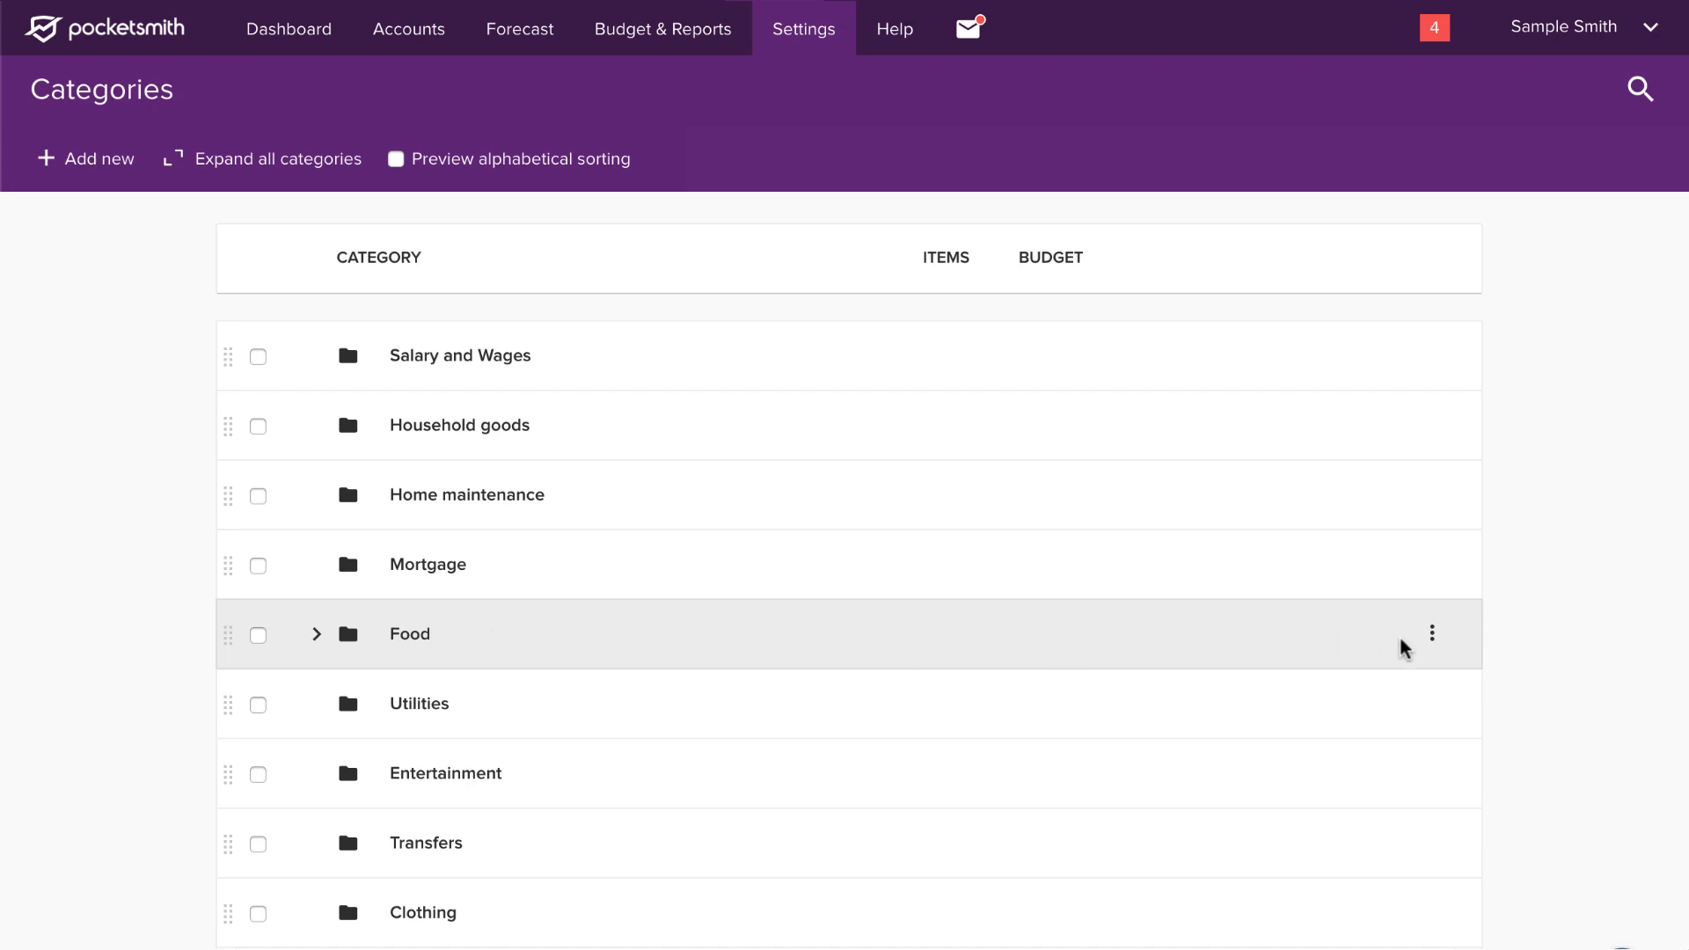
left_click(1432, 633)
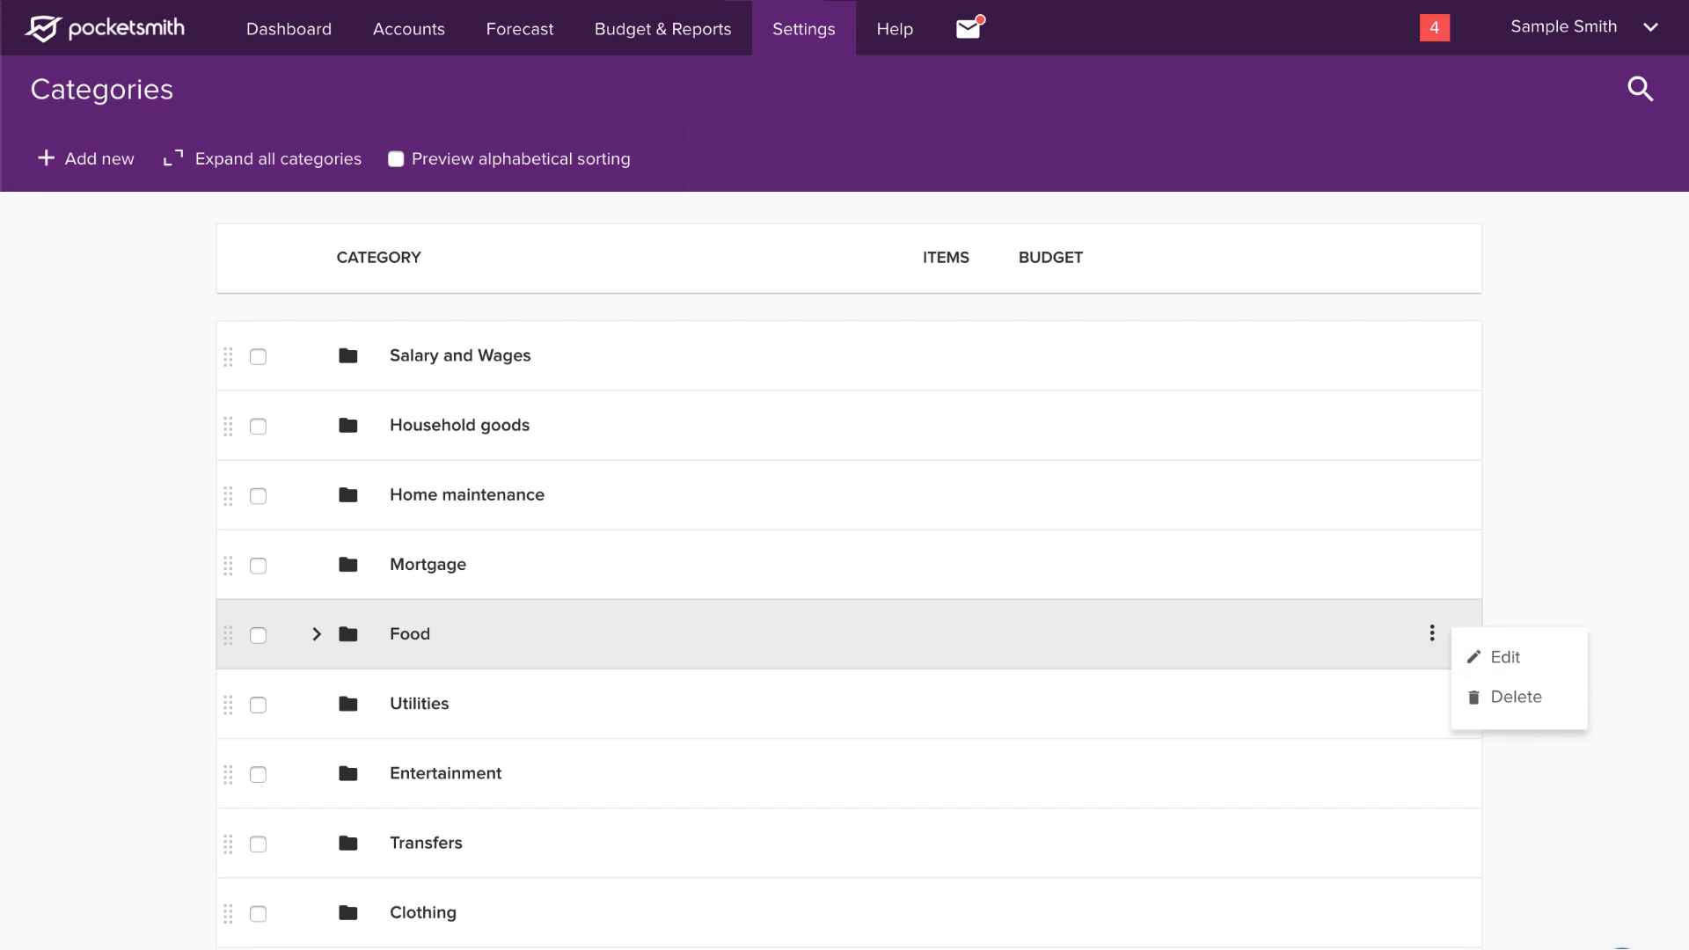
left_click(755, 633)
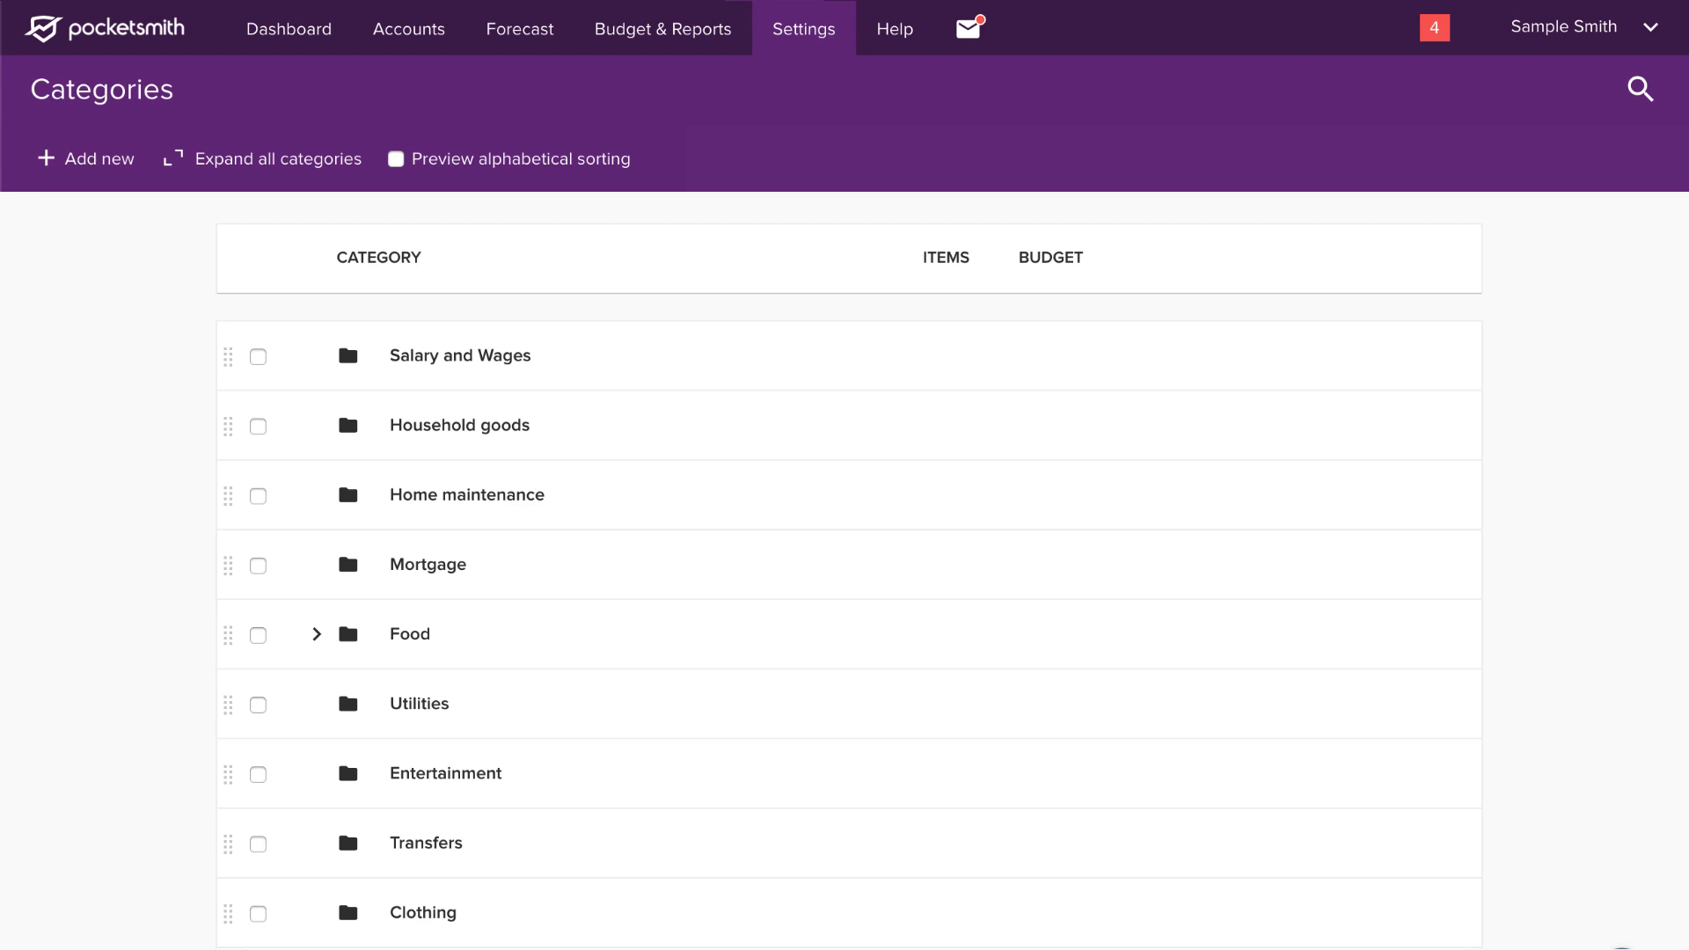
left_click(1434, 844)
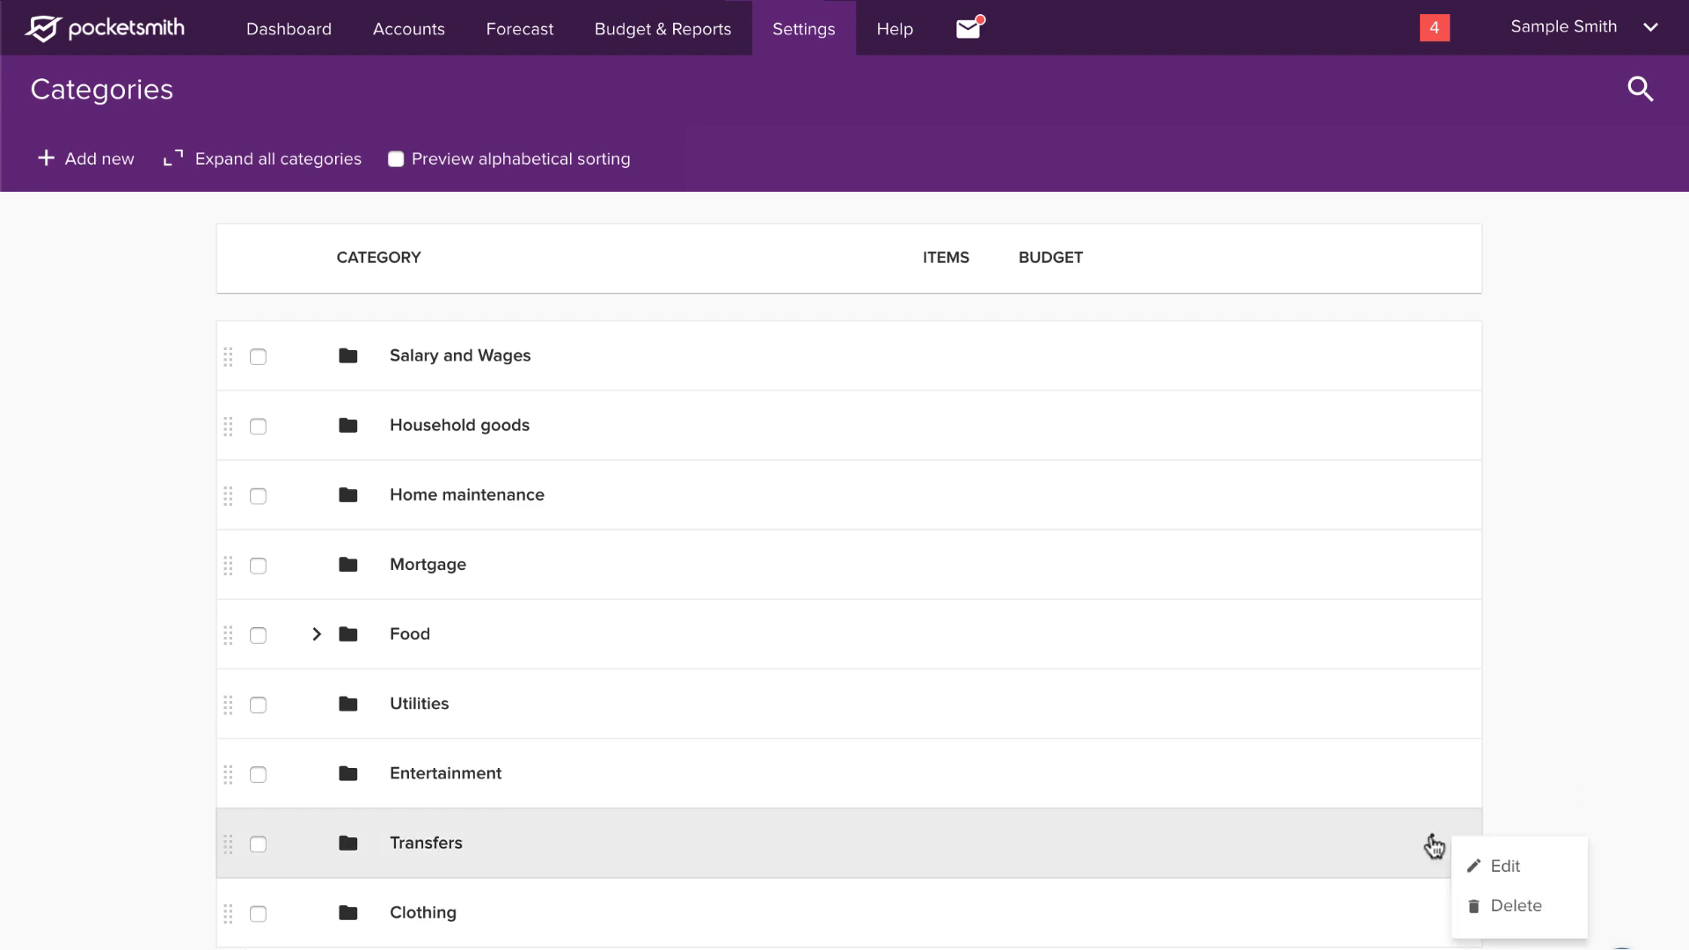
Mark Transfers as a transfer category in its options and save.
left_click(1504, 865)
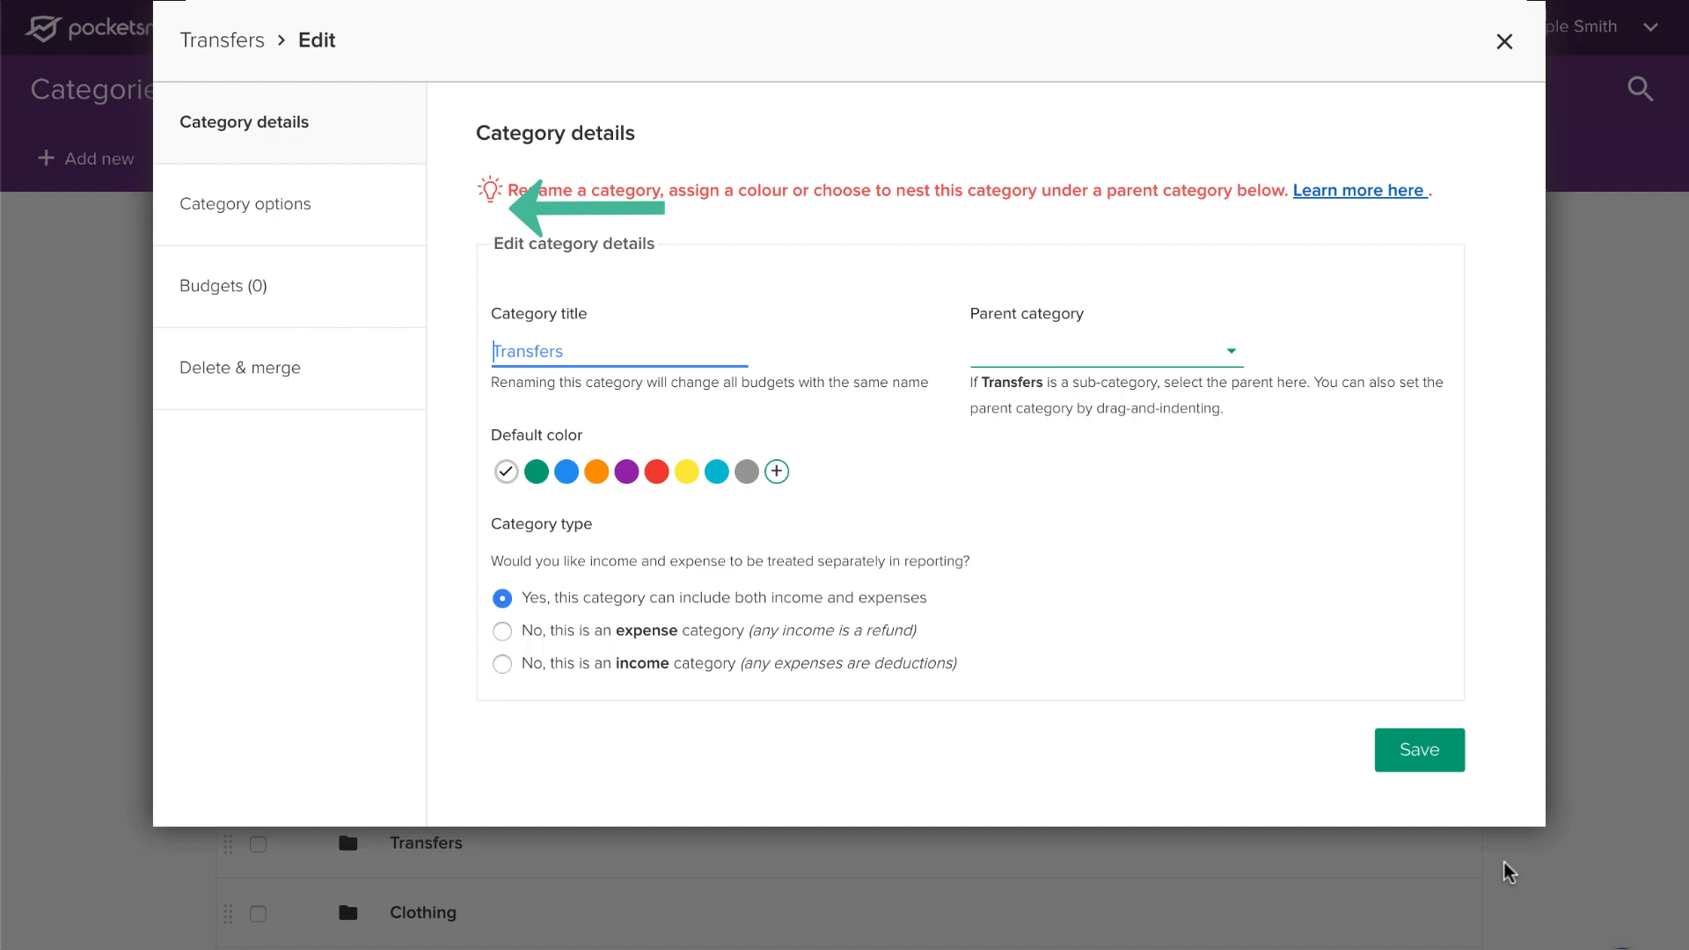
left_click(246, 204)
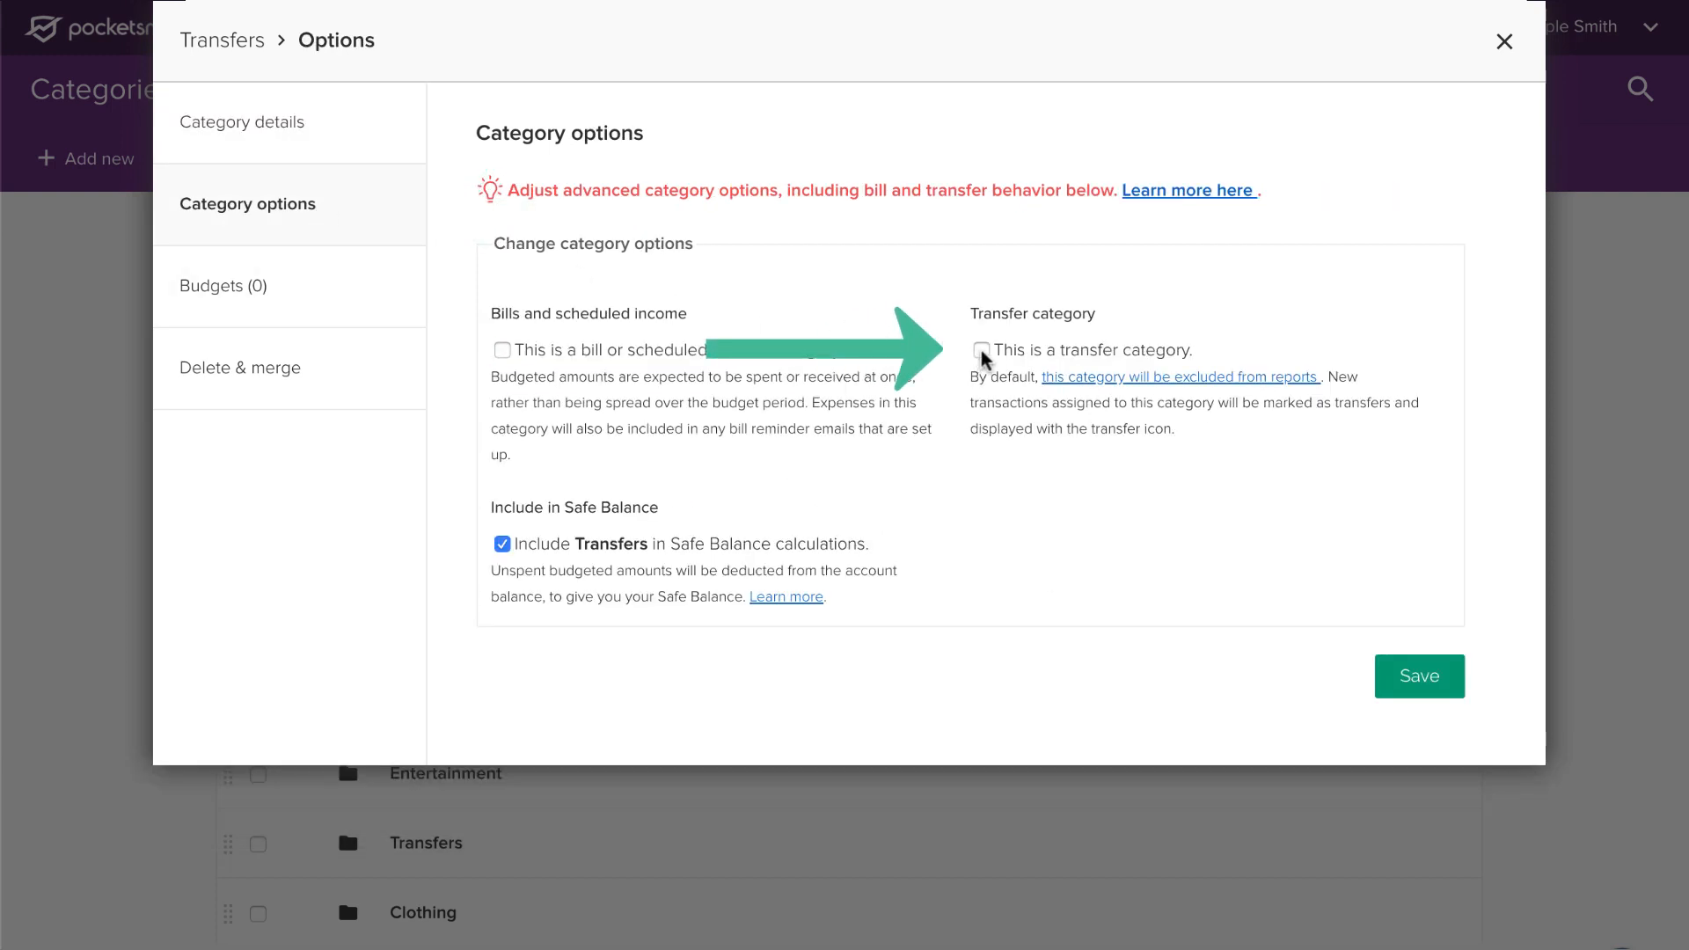
left_click(982, 350)
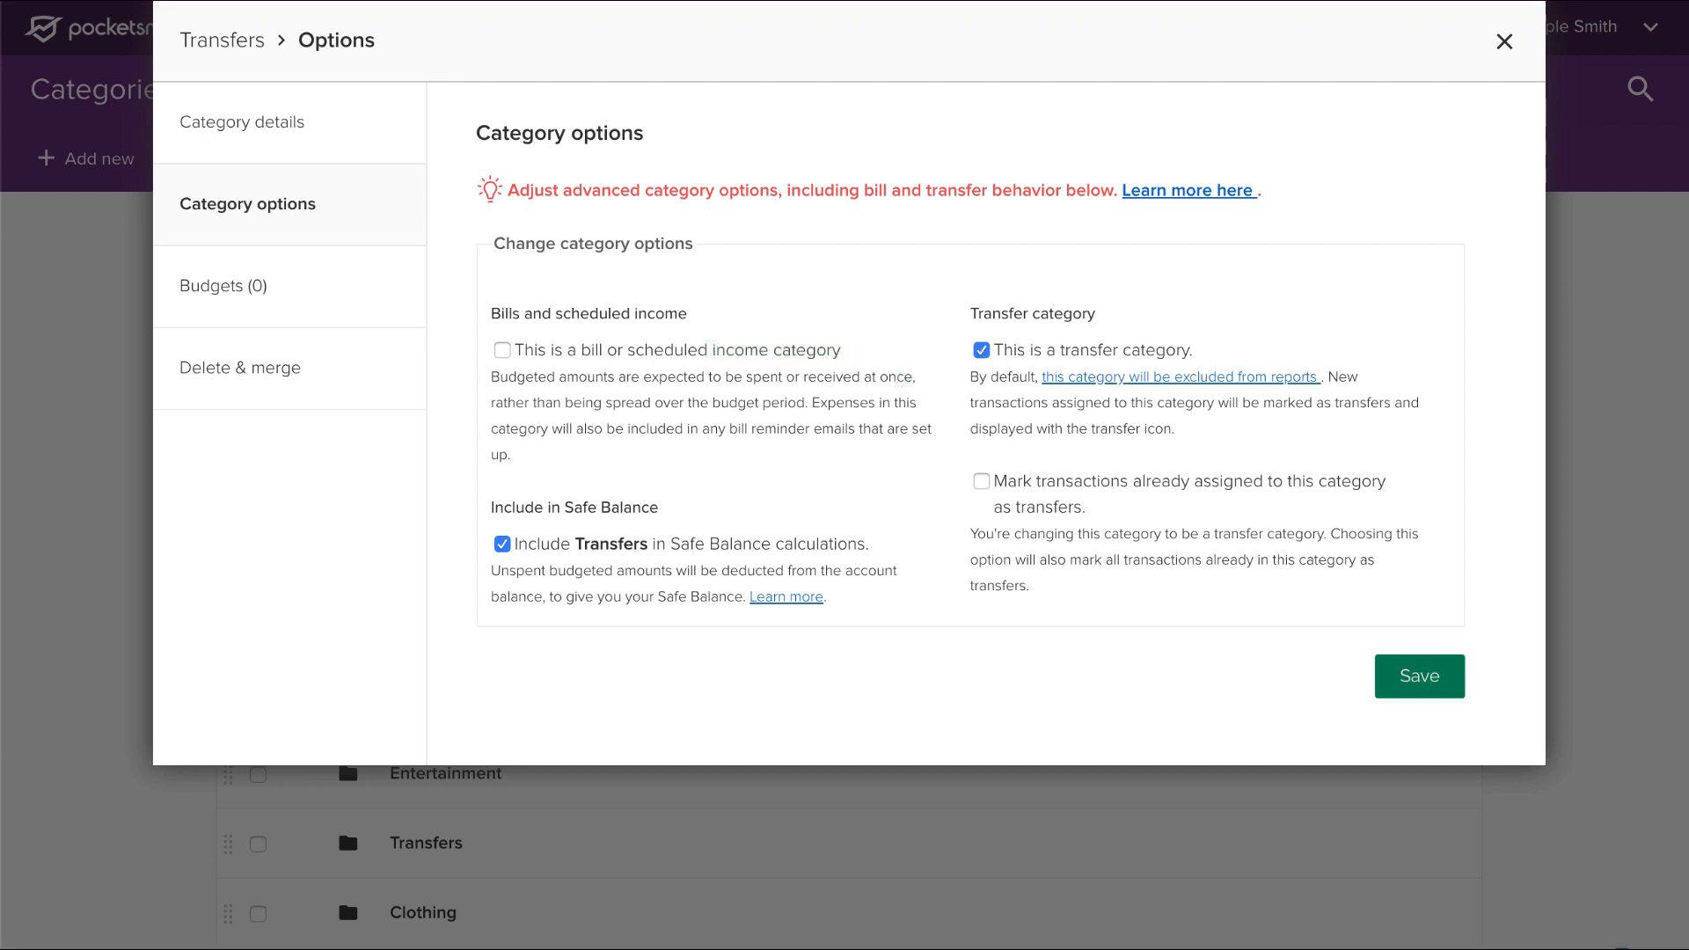
left_click(1504, 41)
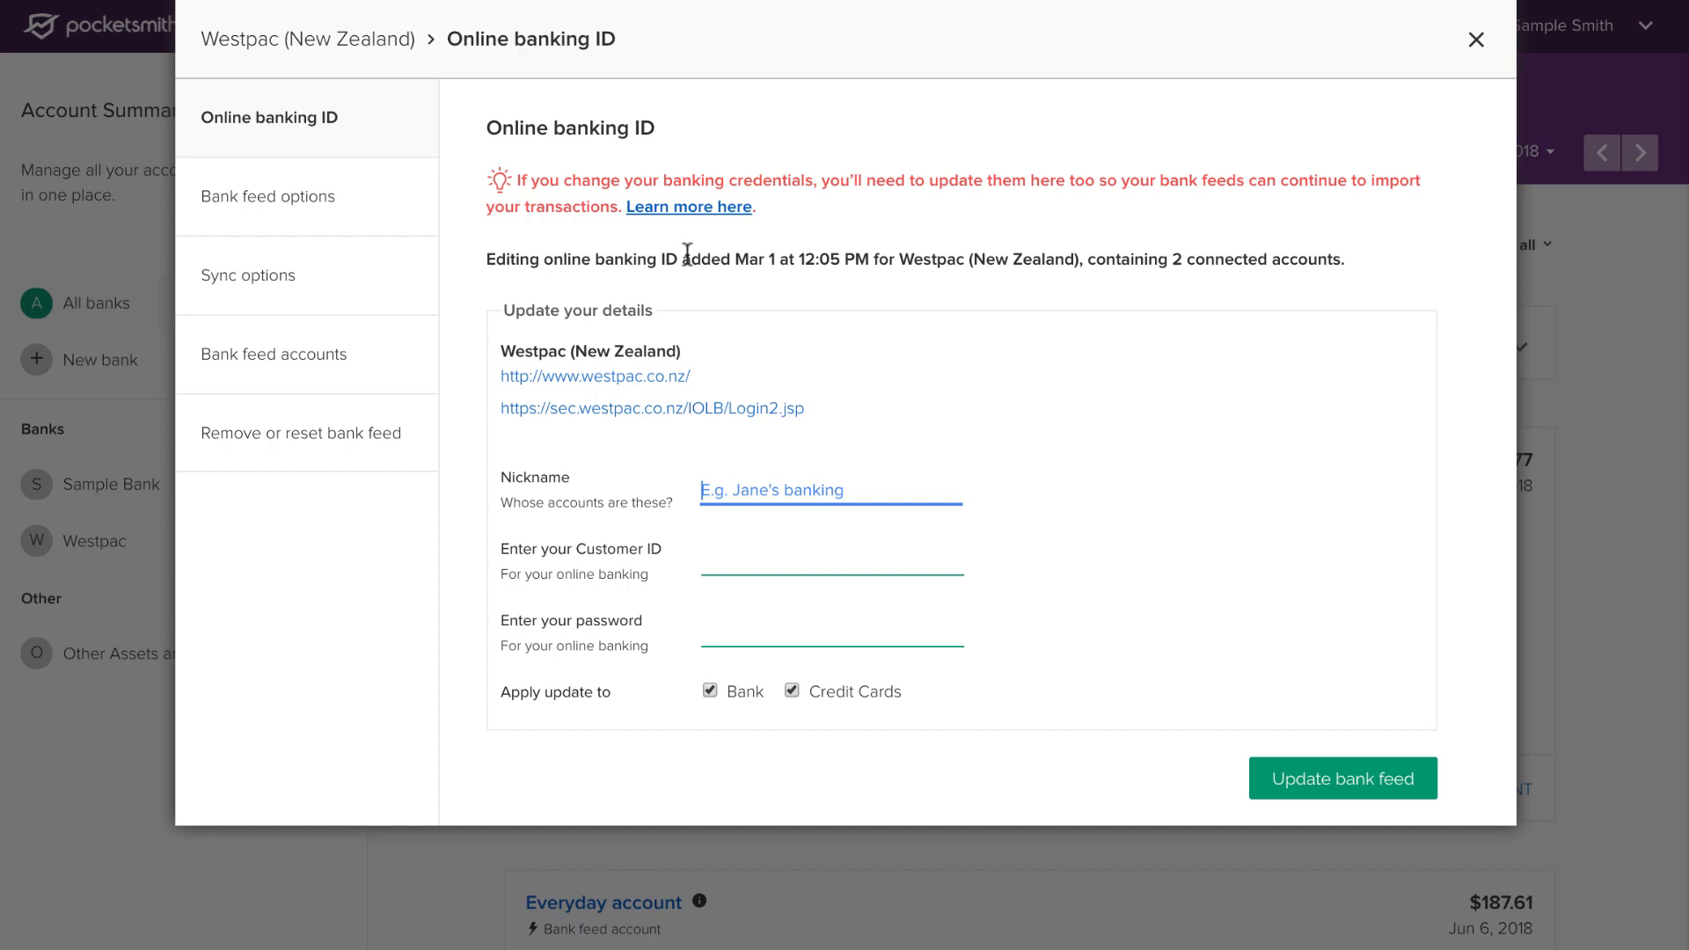
Keep auto-categorize on in the Westpac feed options and save.
left_click(270, 195)
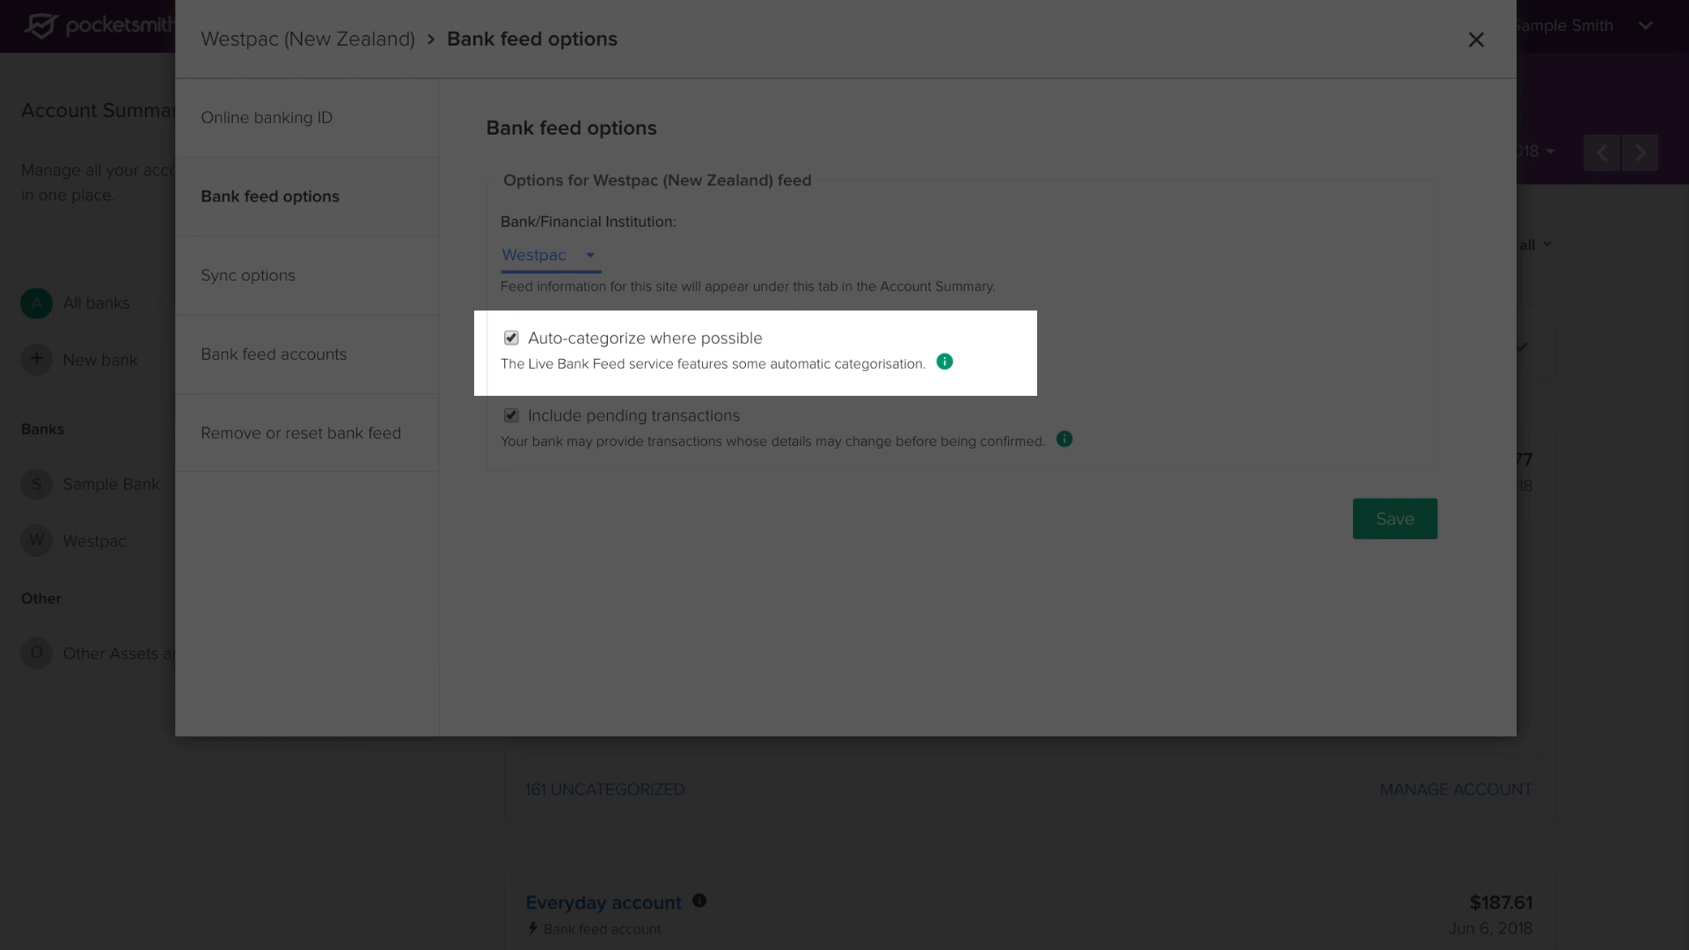
mouse_move(944, 363)
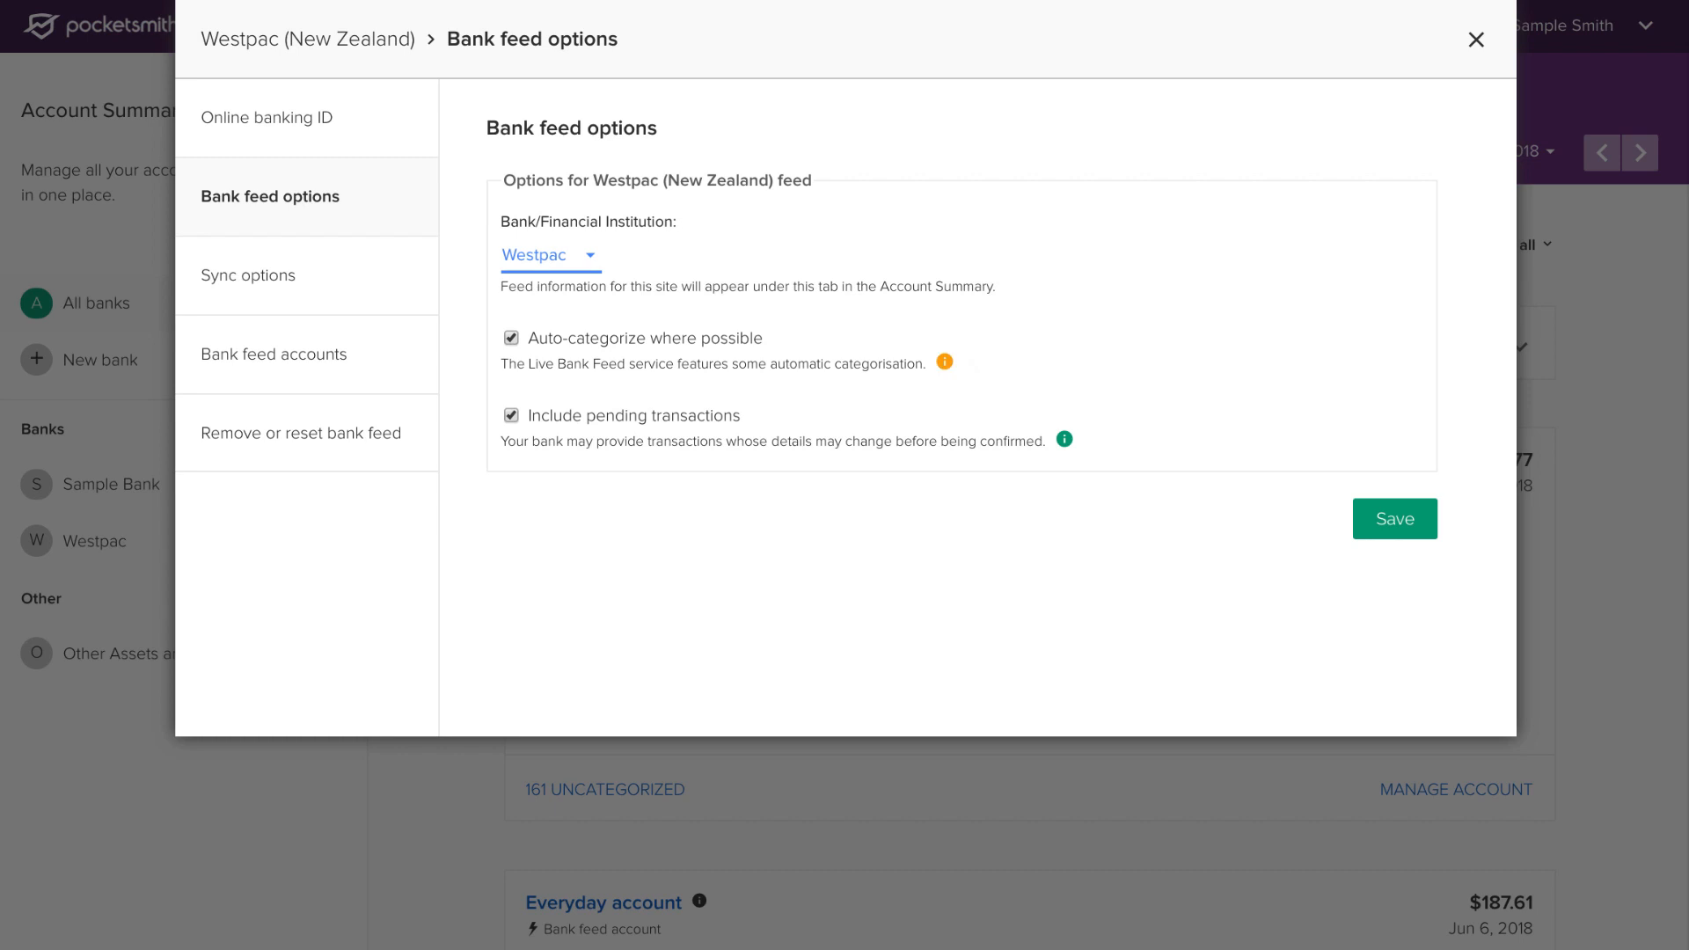
left_click(1474, 40)
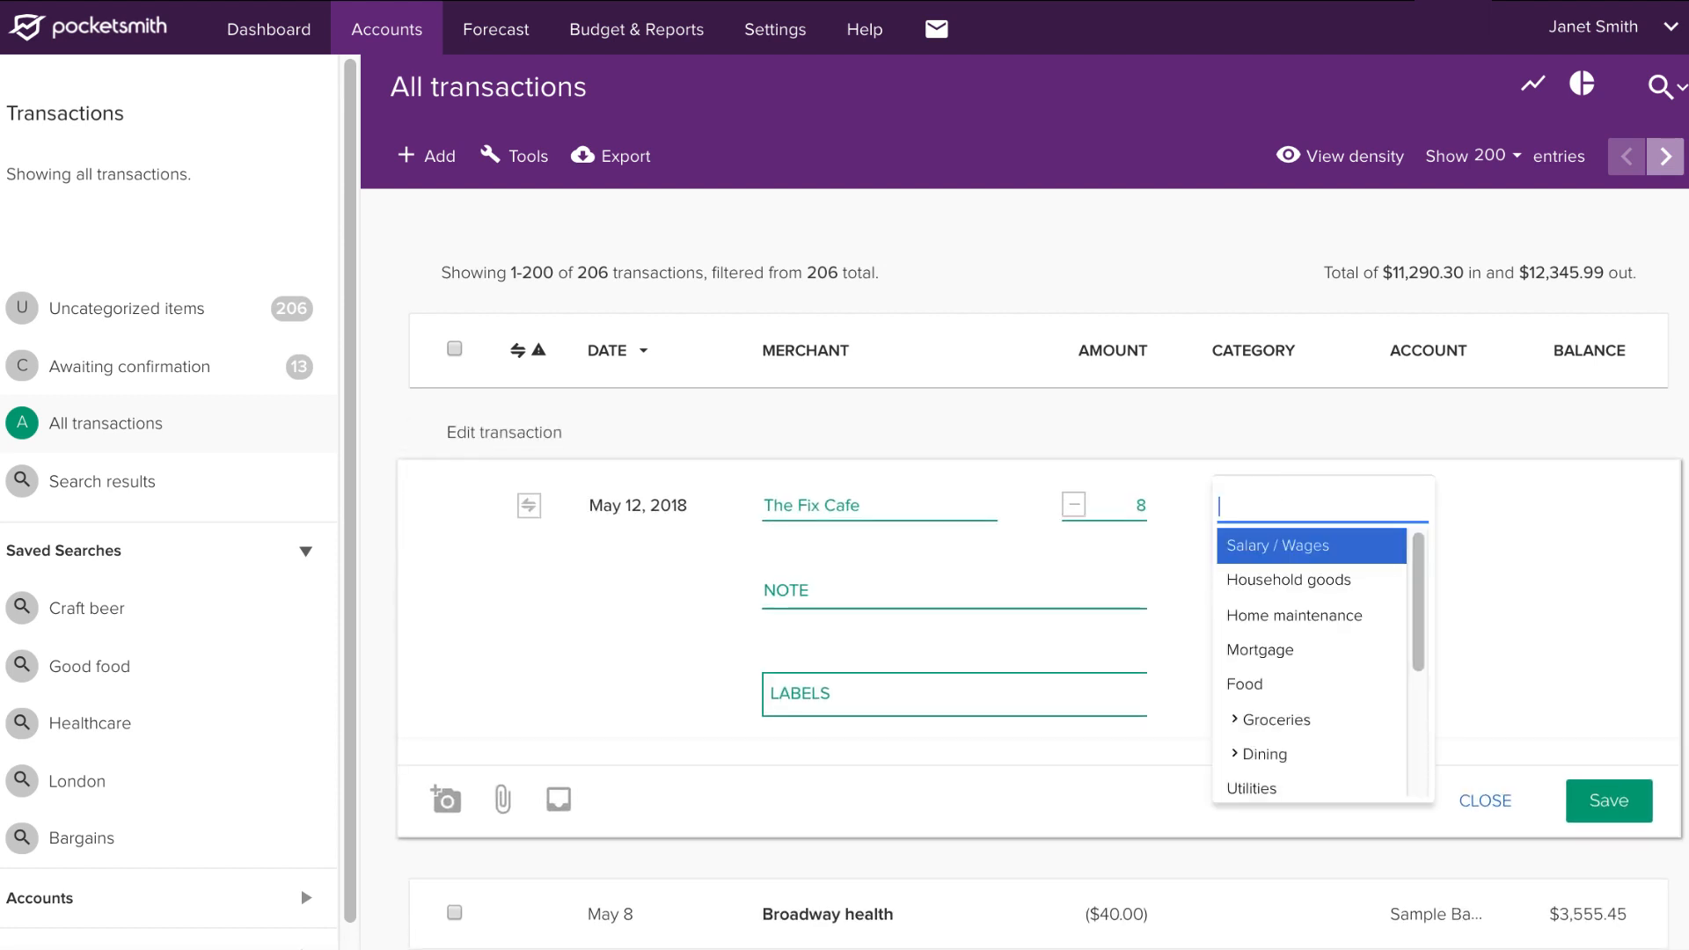
Create a Coffee category and save The Fix Cafe transaction under it.
type("Coffee")
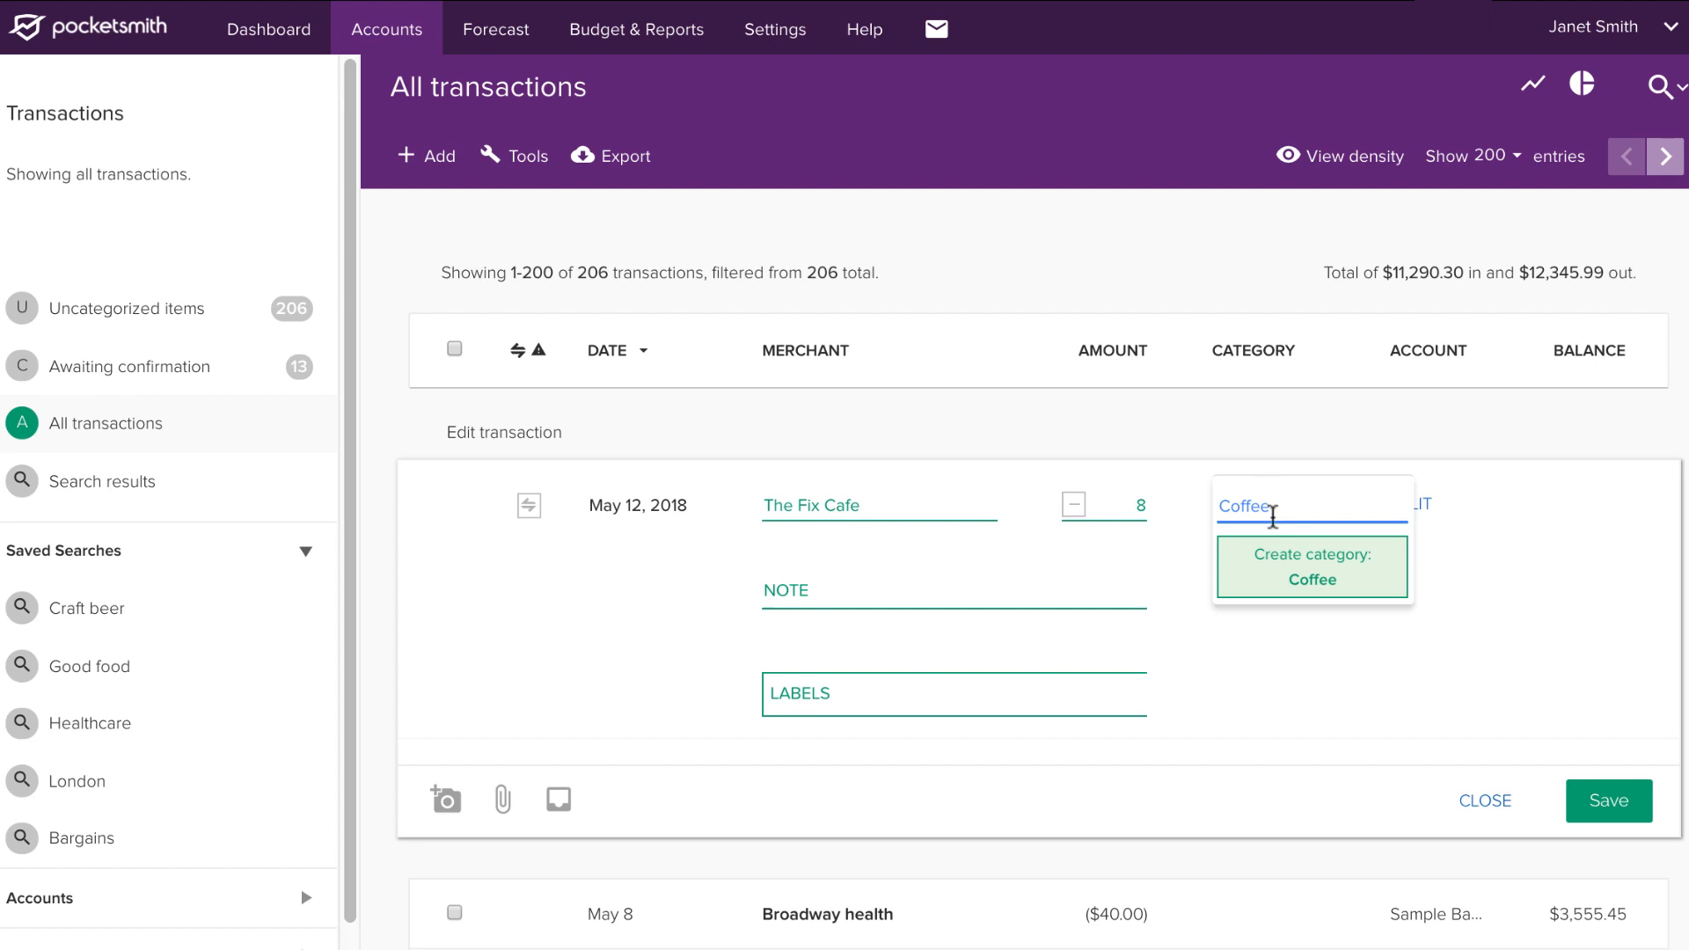
left_click(1311, 568)
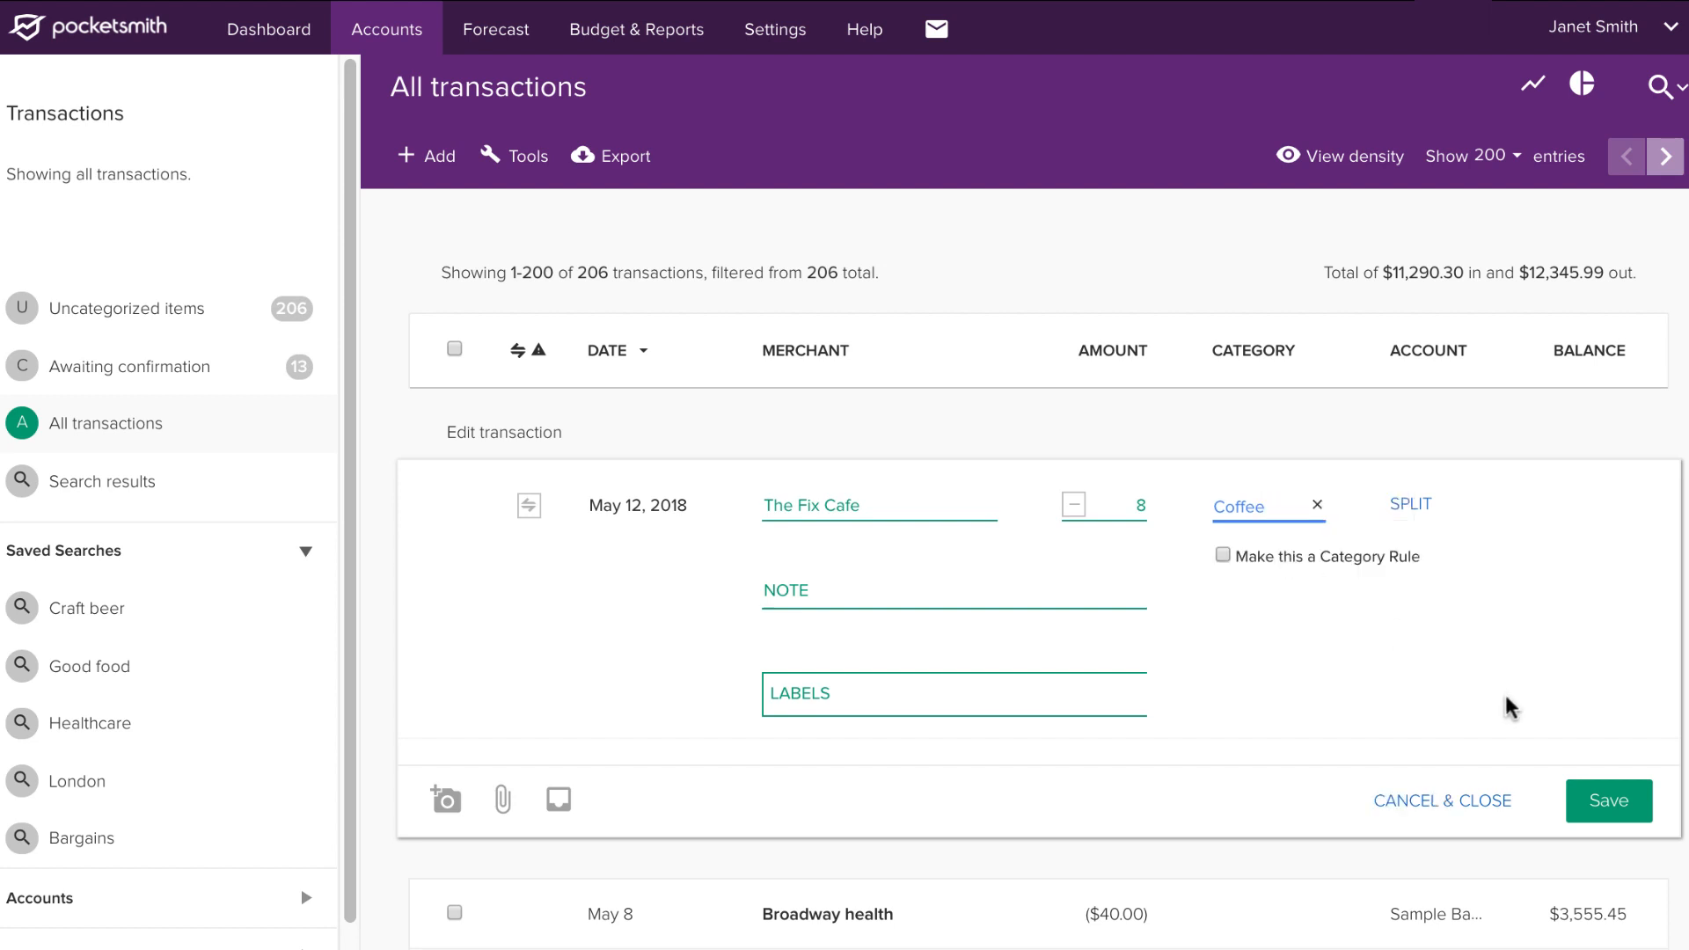
left_click(1606, 801)
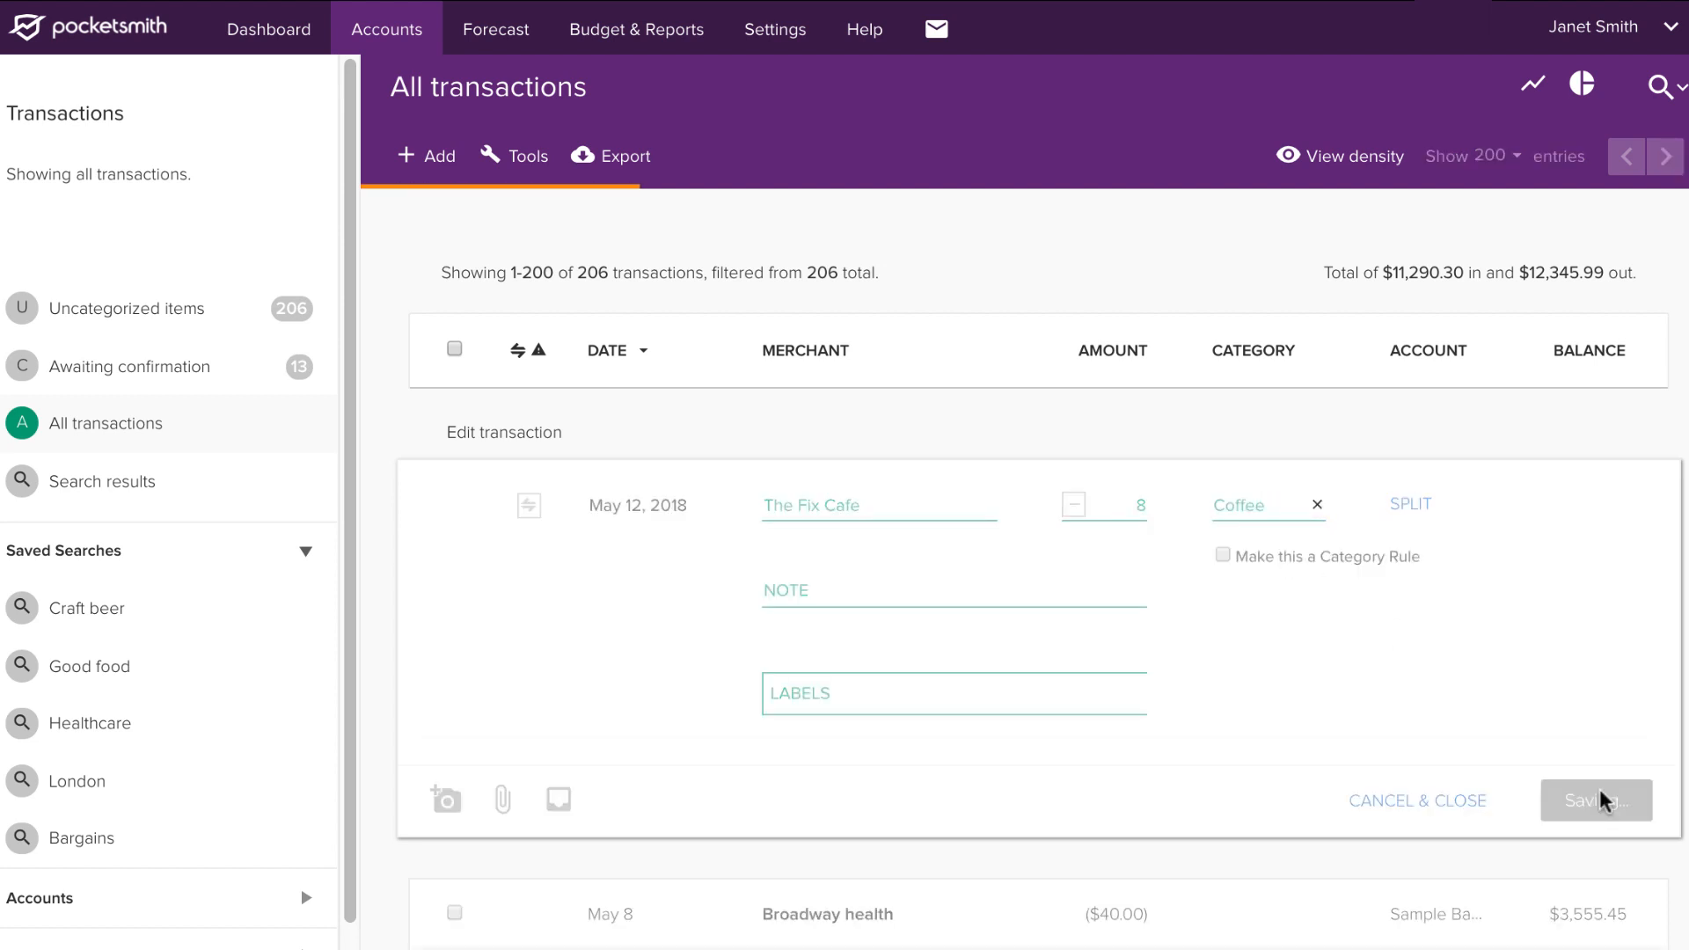
left_click(1593, 800)
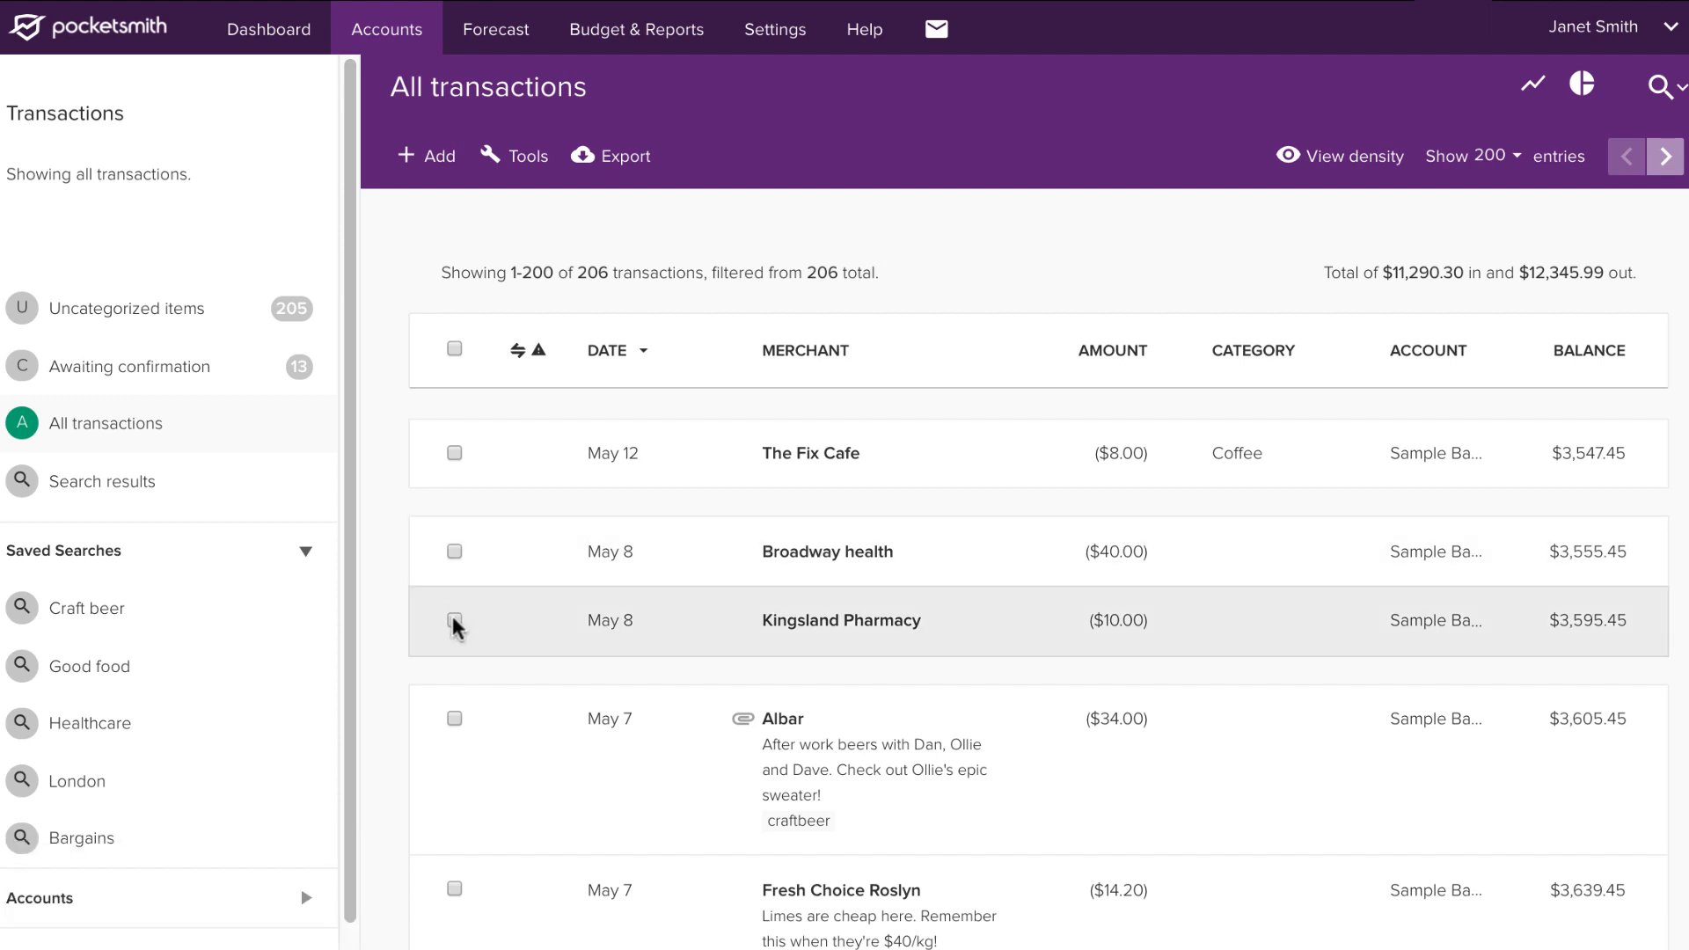
Bulk-assign the Kingsland Pharmacy and Broadway health transactions to Healthcare.
left_click(454, 619)
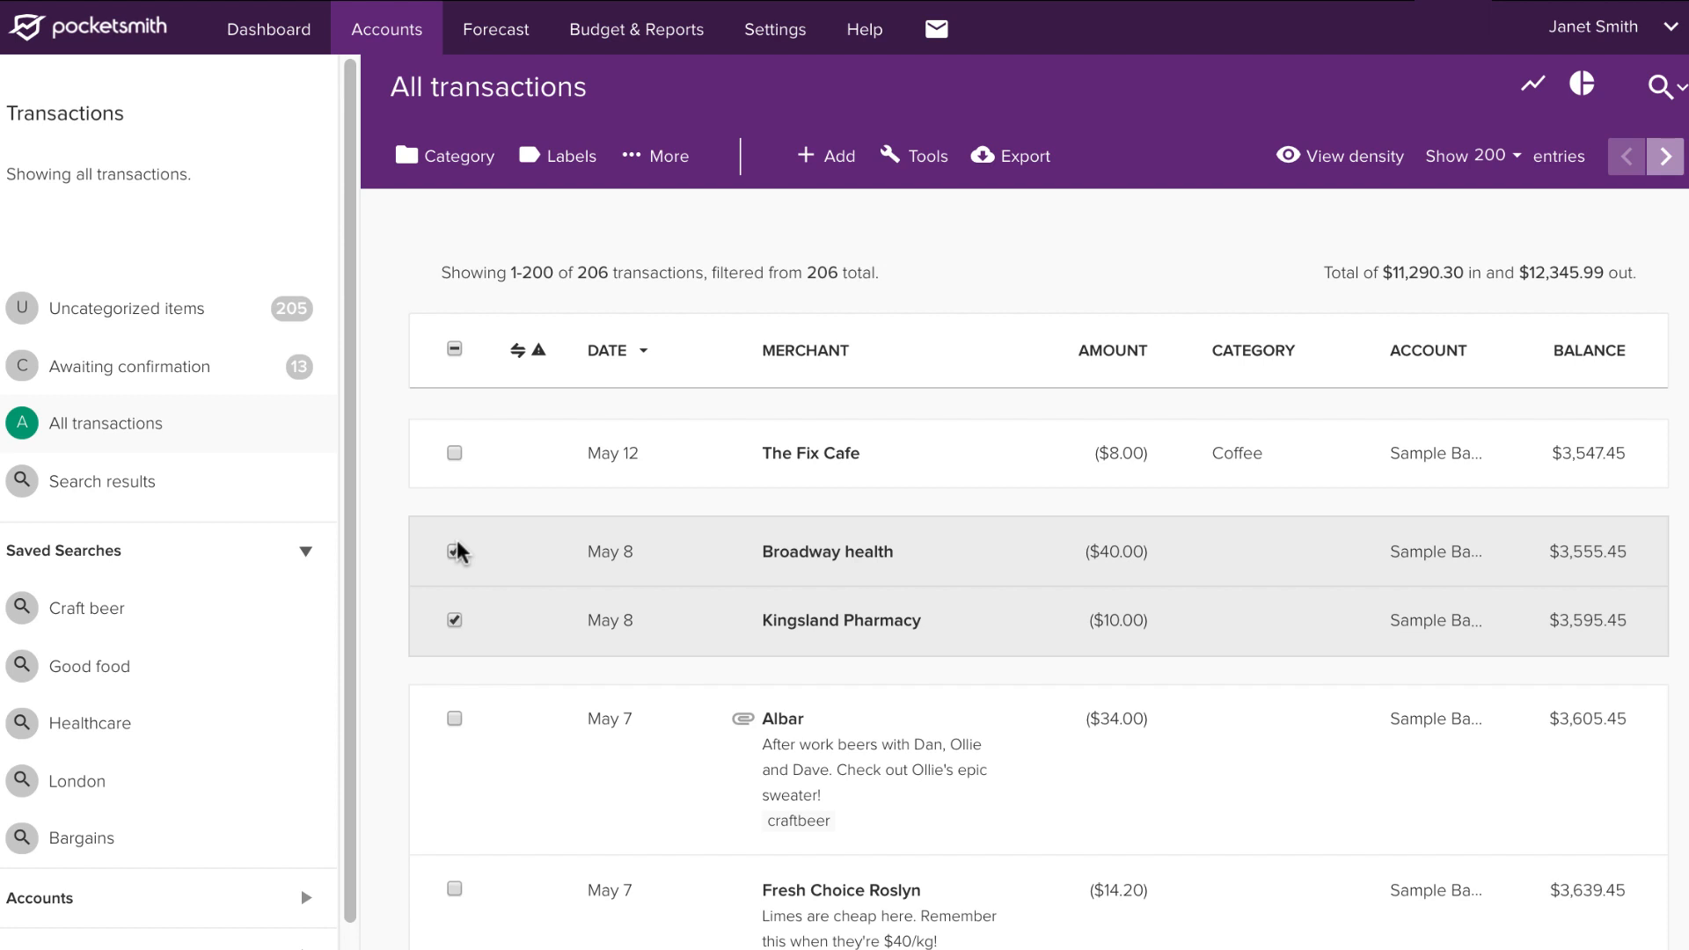
left_click(454, 551)
type("Health")
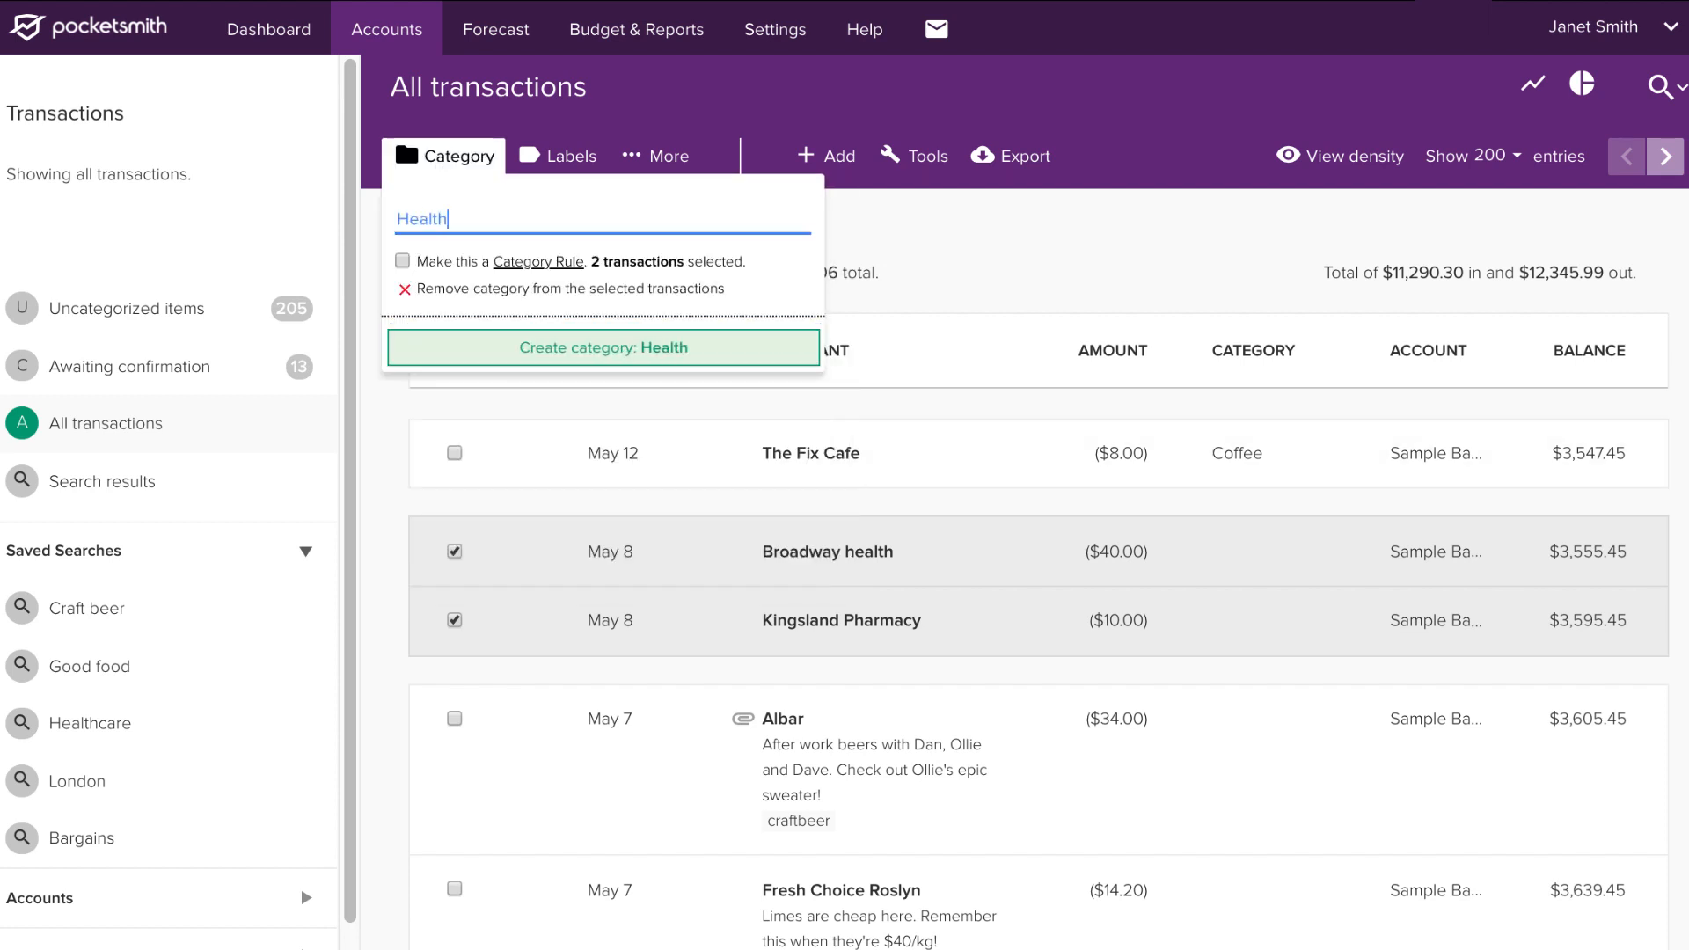
type("care")
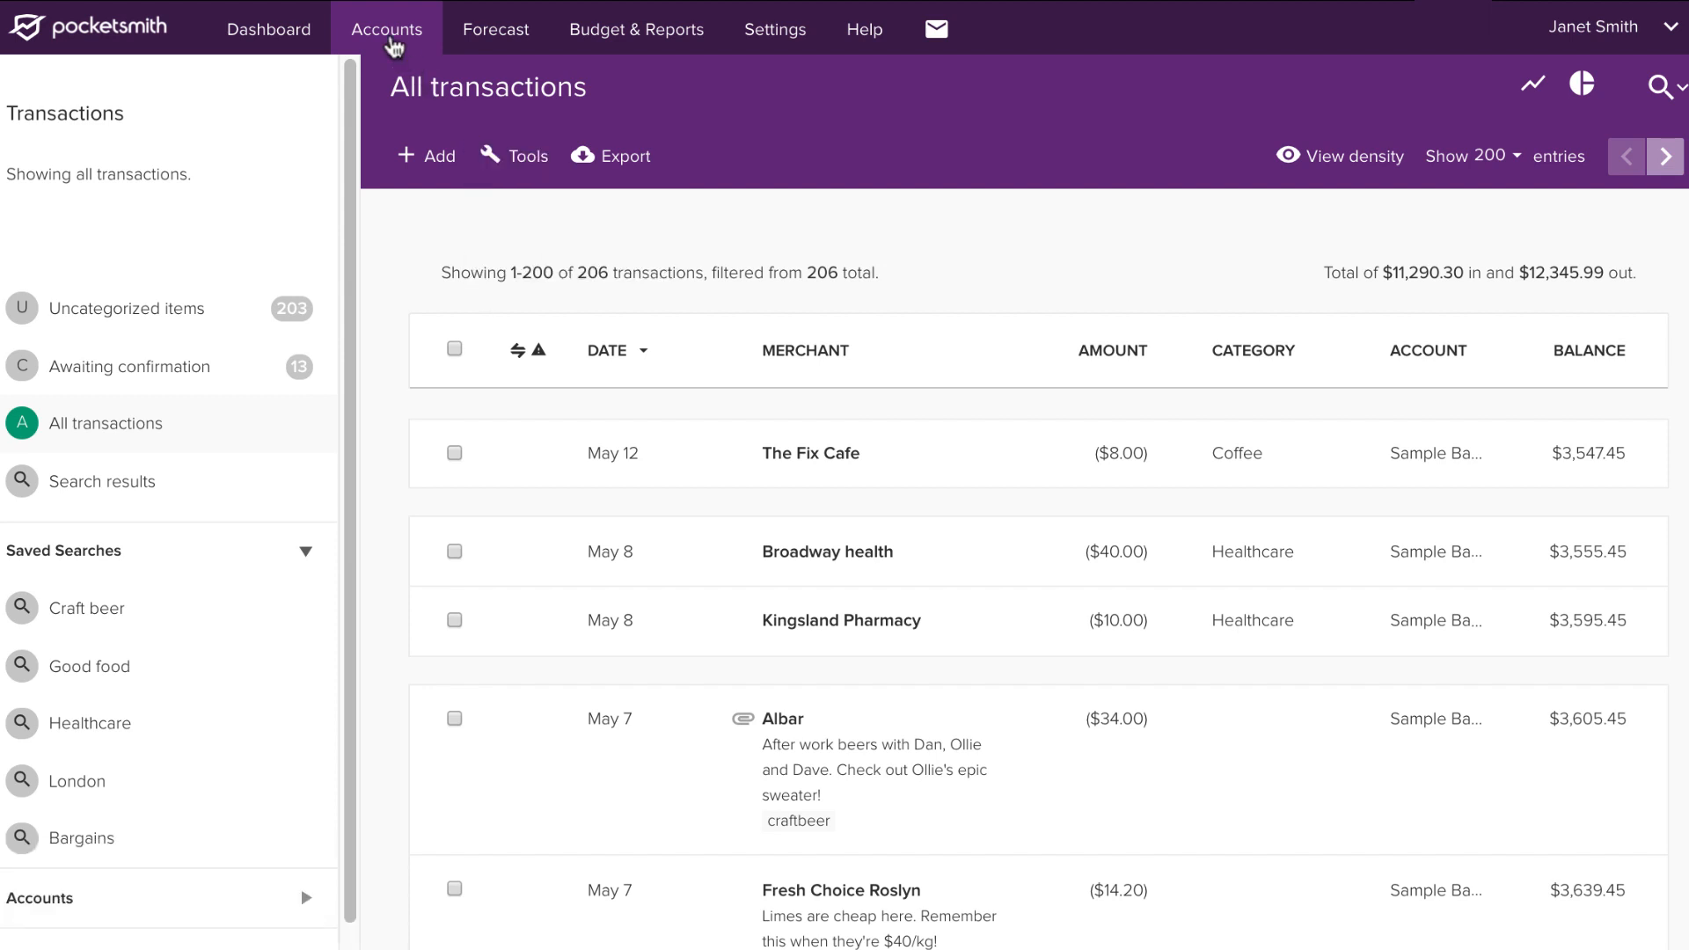
Go to Categorize items from the Accounts menu.
left_click(385, 29)
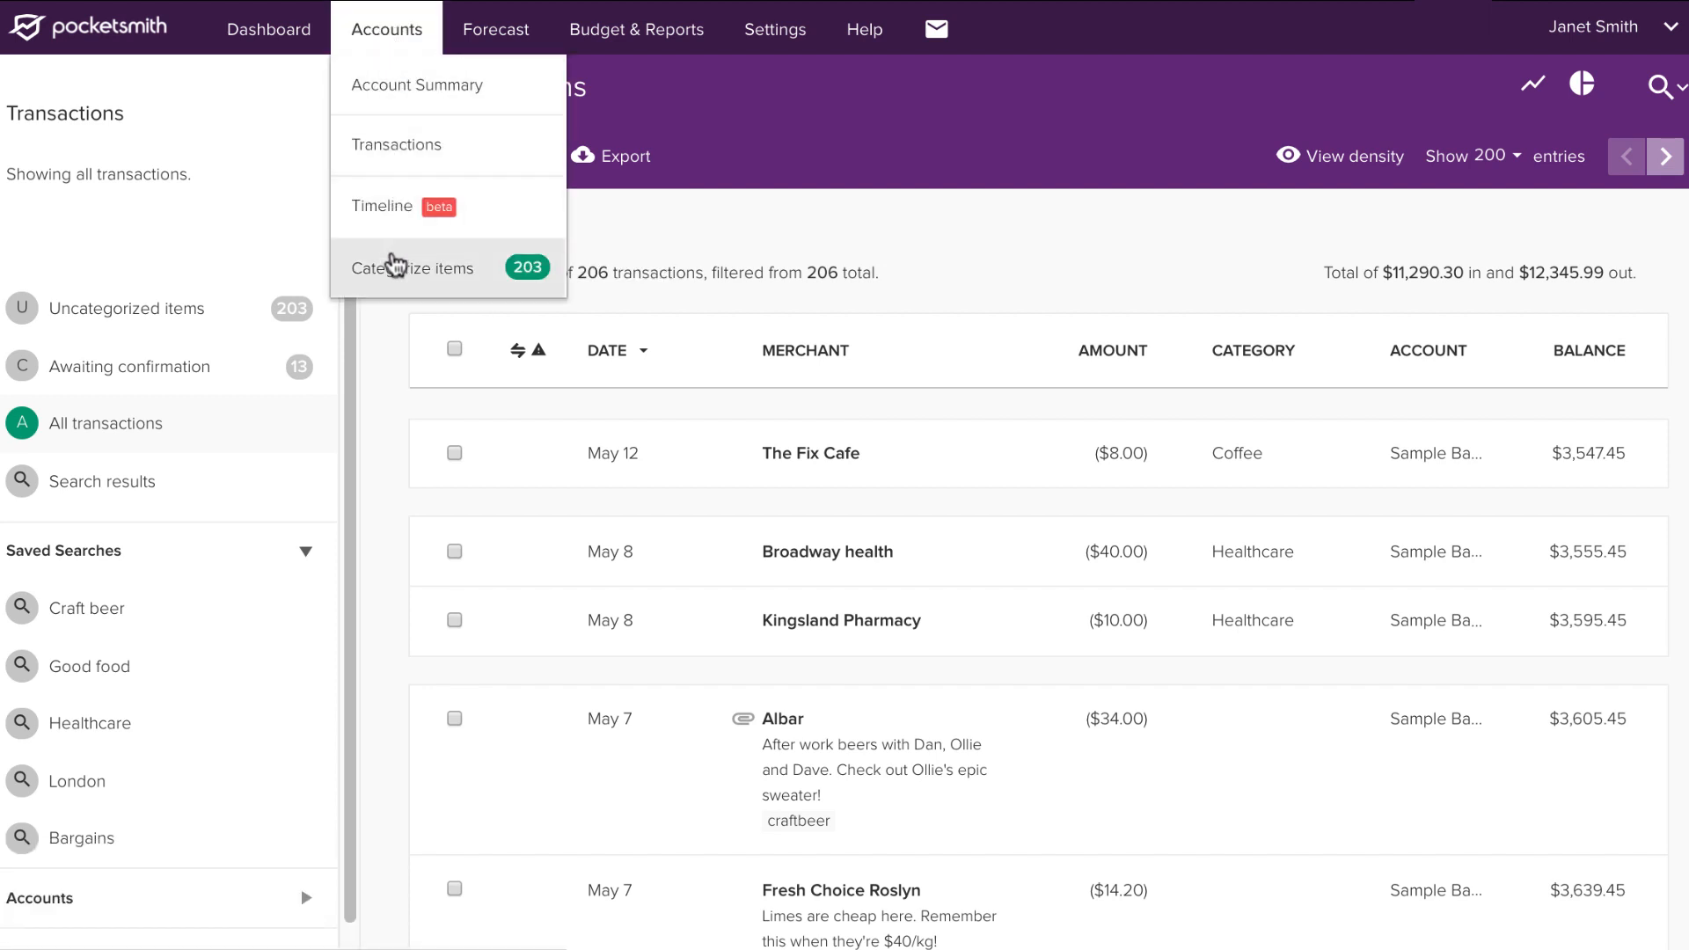
left_click(412, 267)
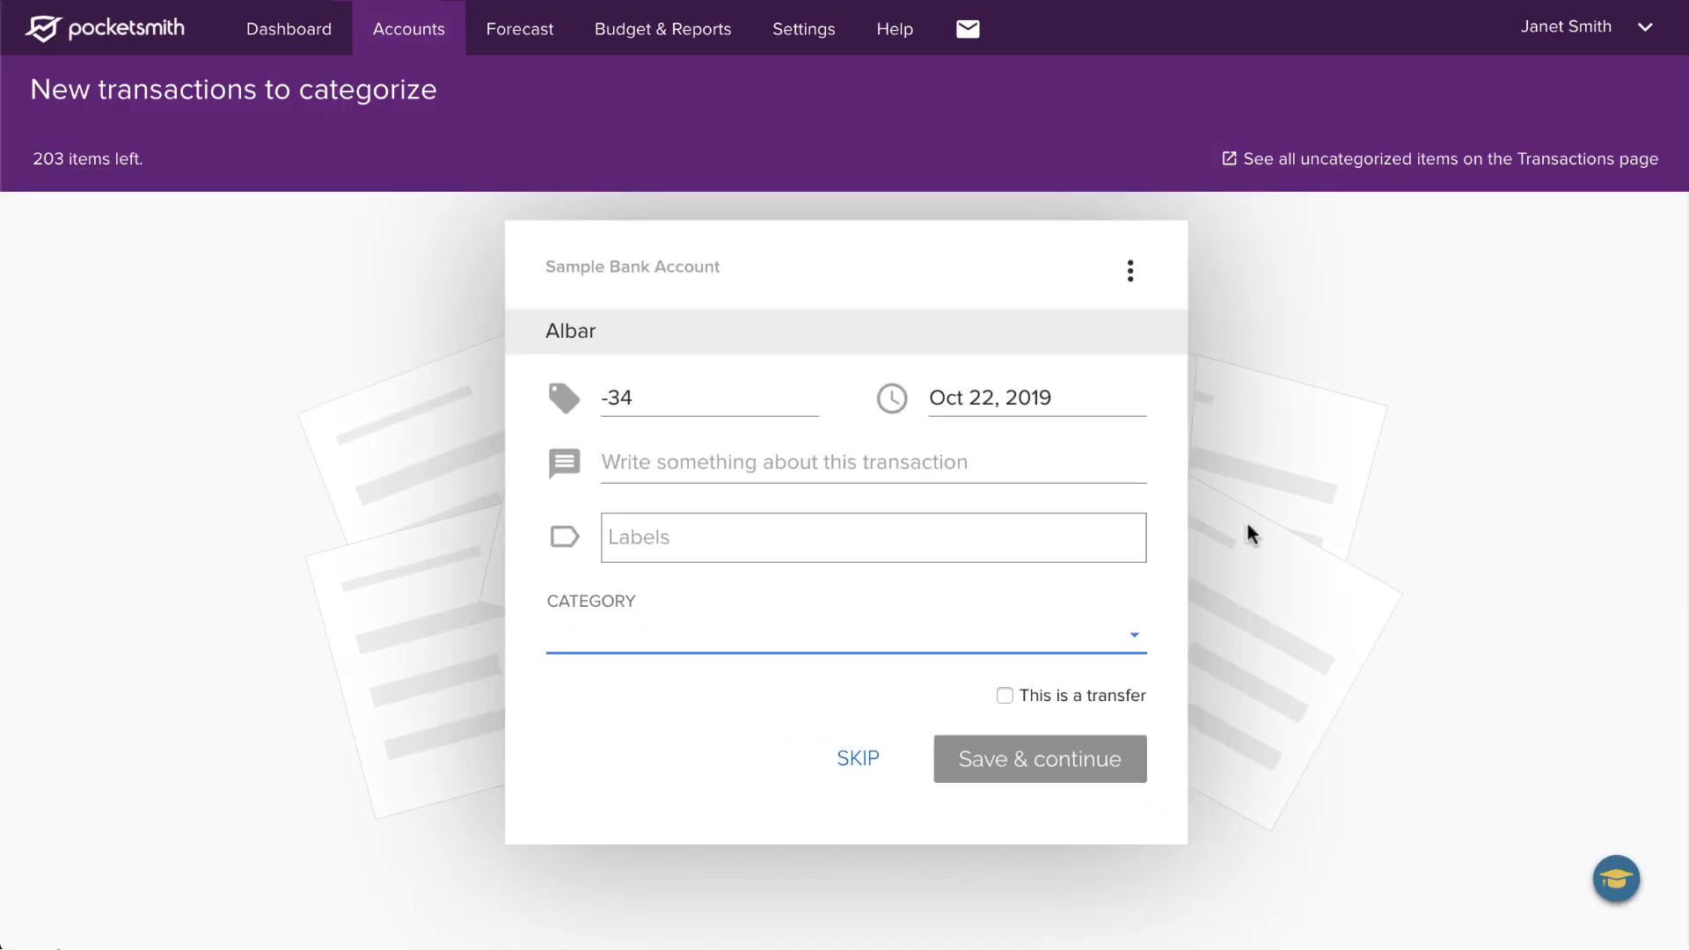
Save Albar under a new Going out category and dismiss the notice.
type("Going out")
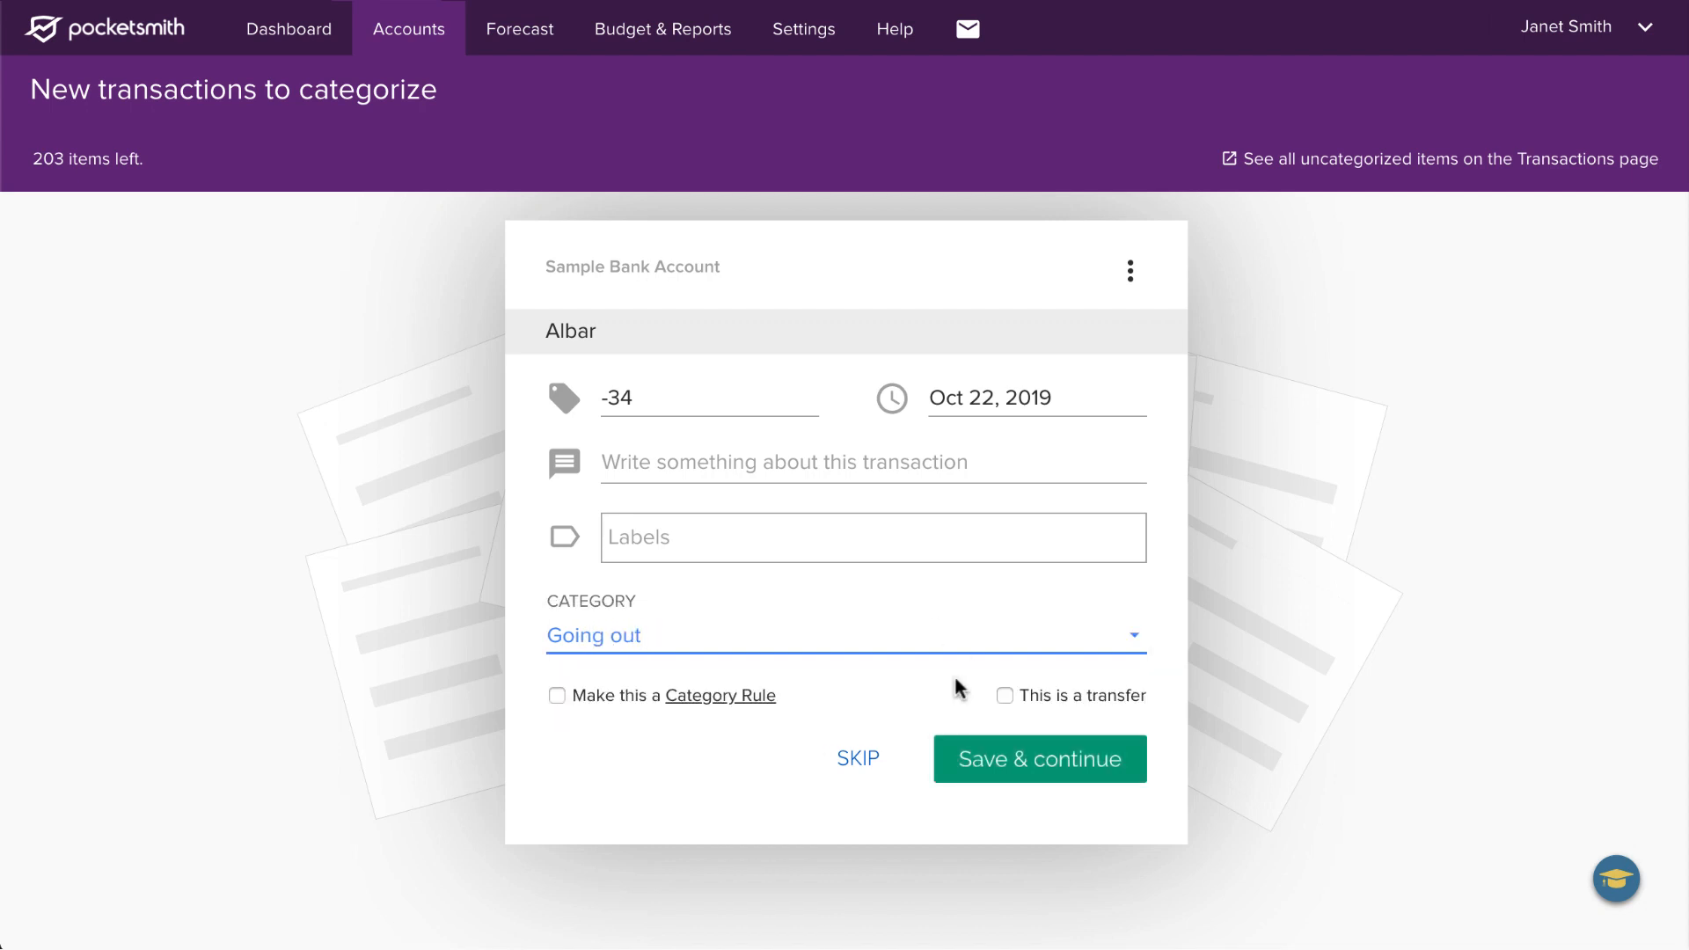
left_click(1038, 760)
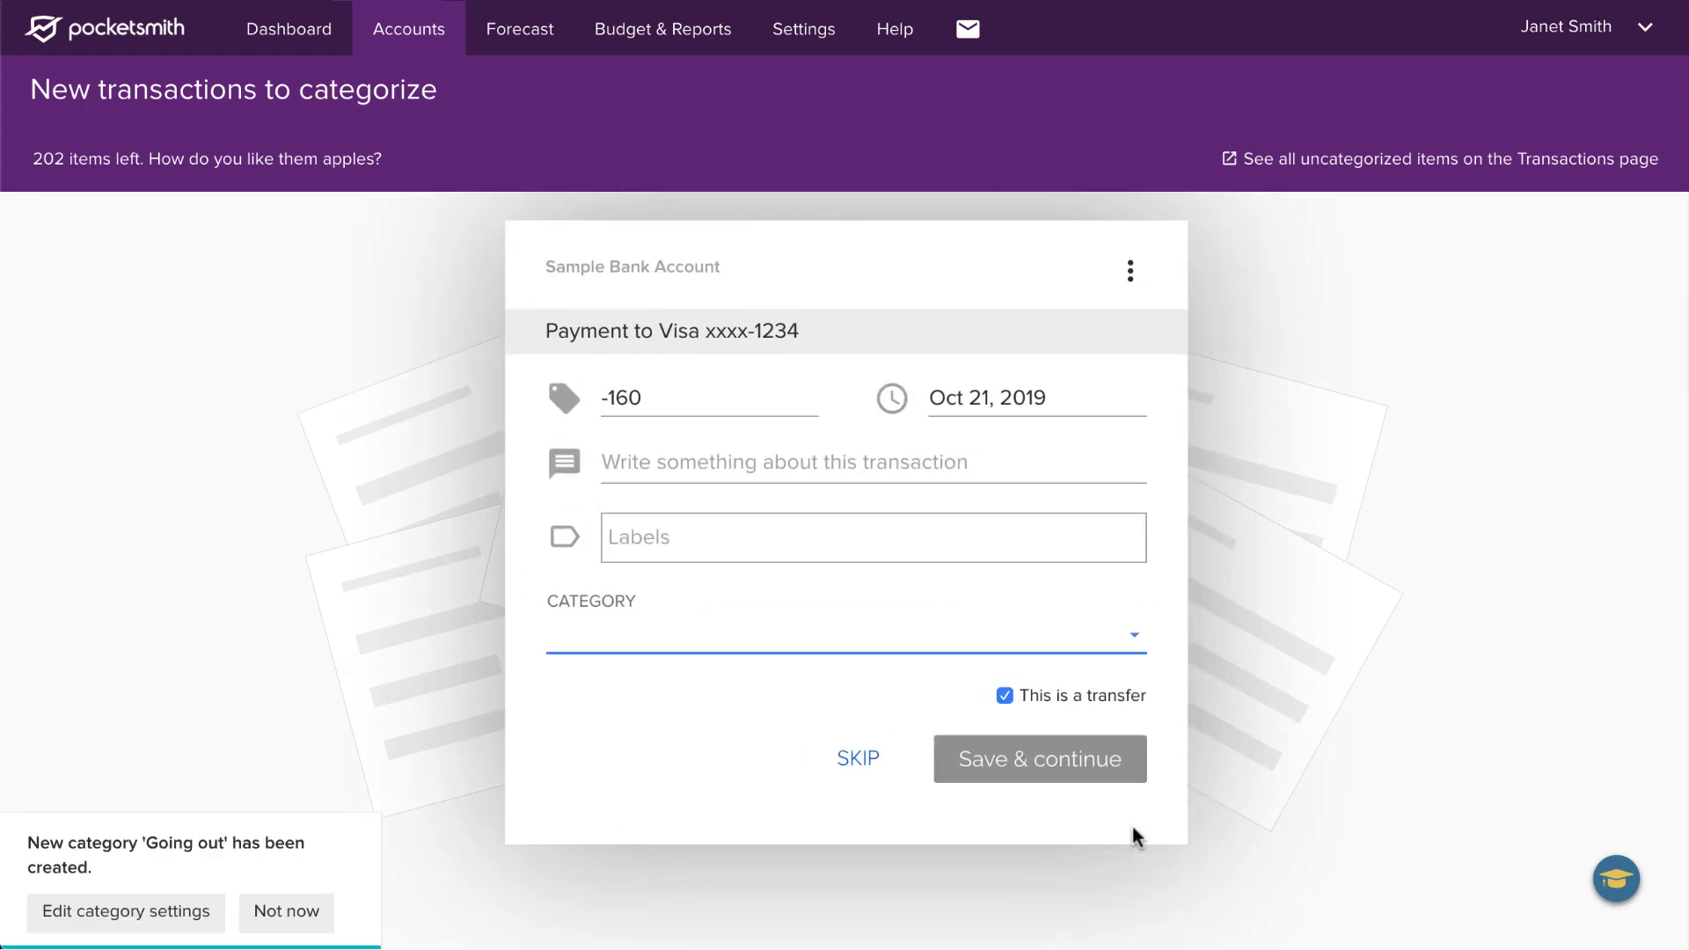
mouse_move(560, 915)
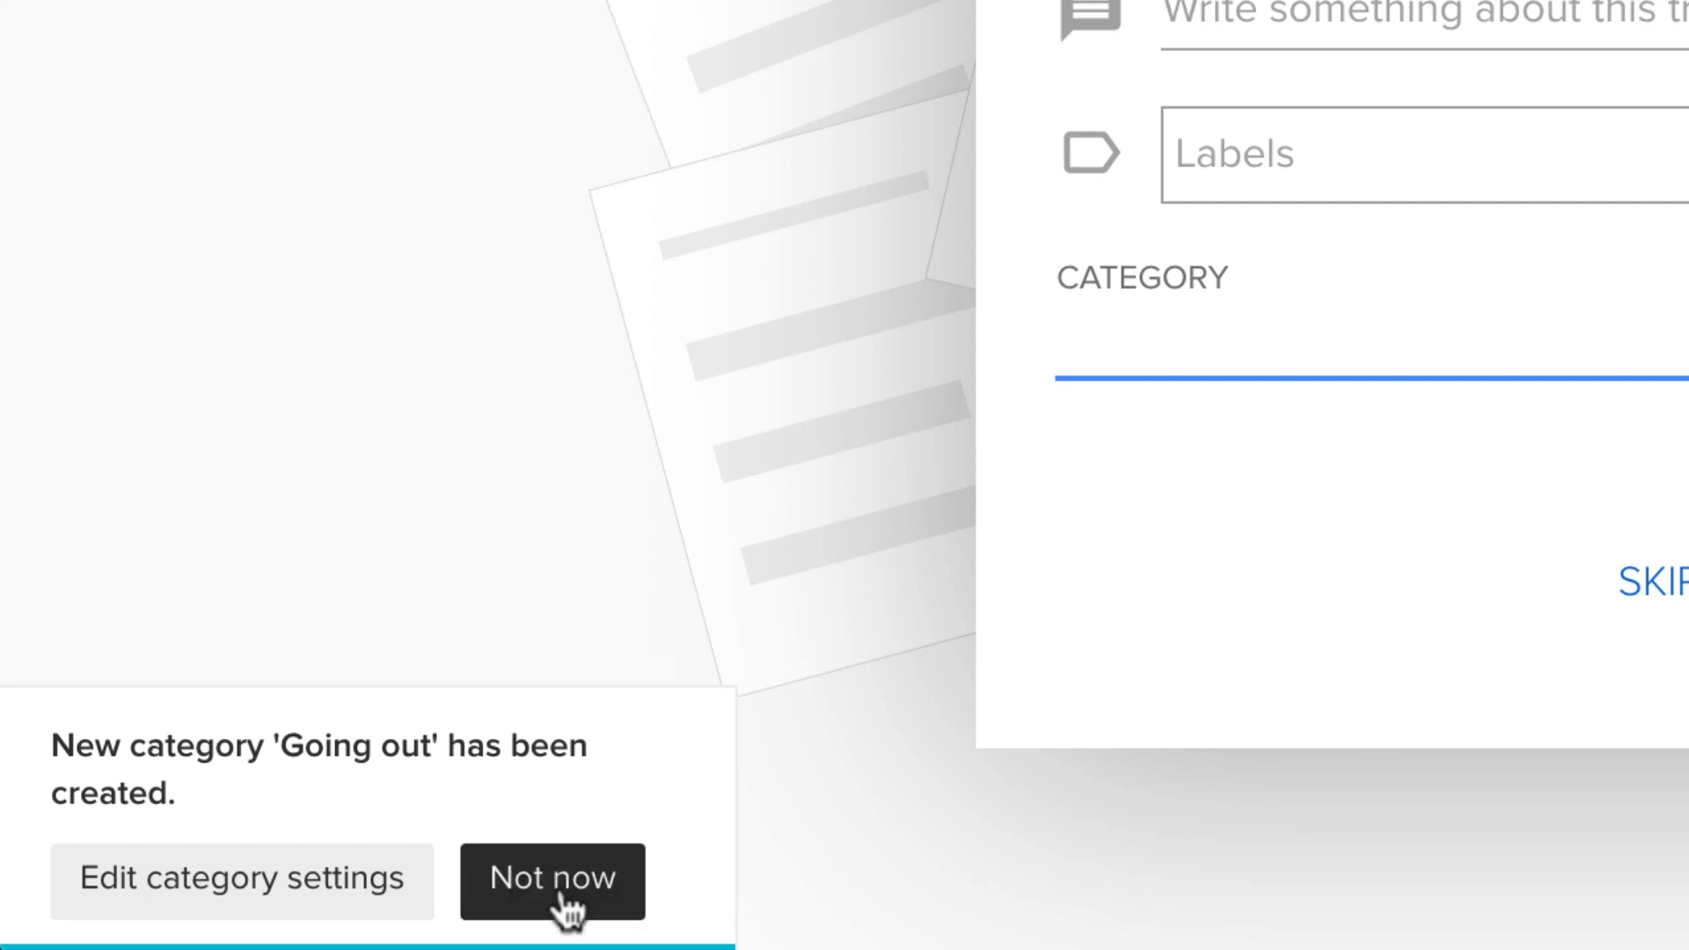
left_click(553, 880)
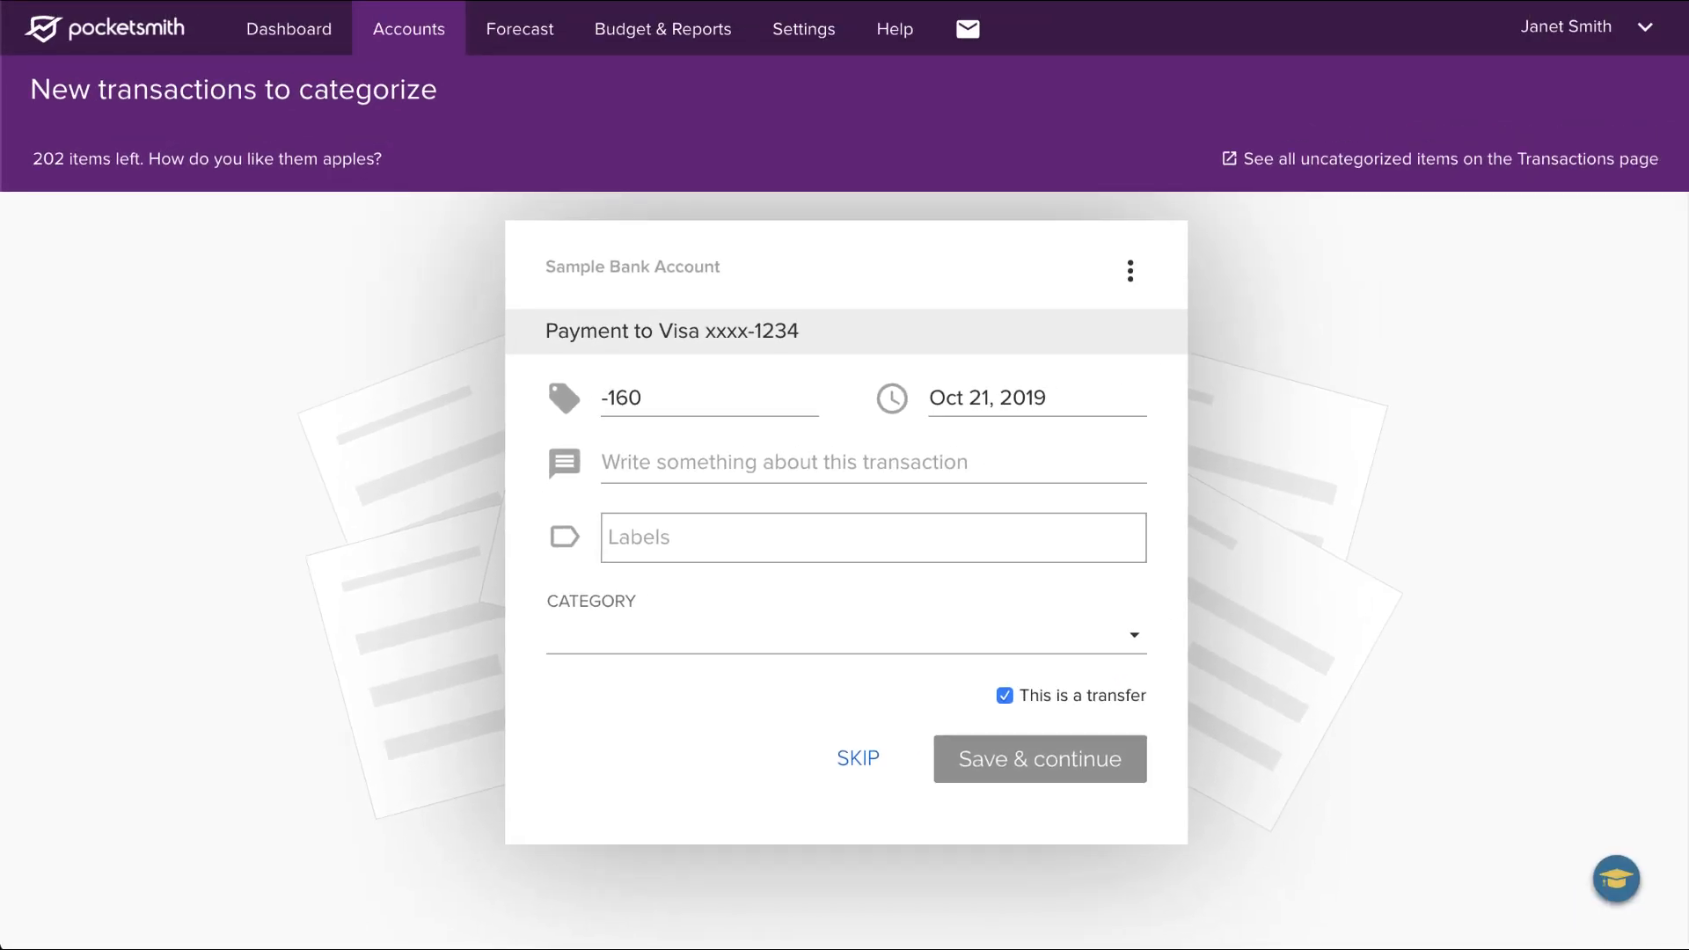